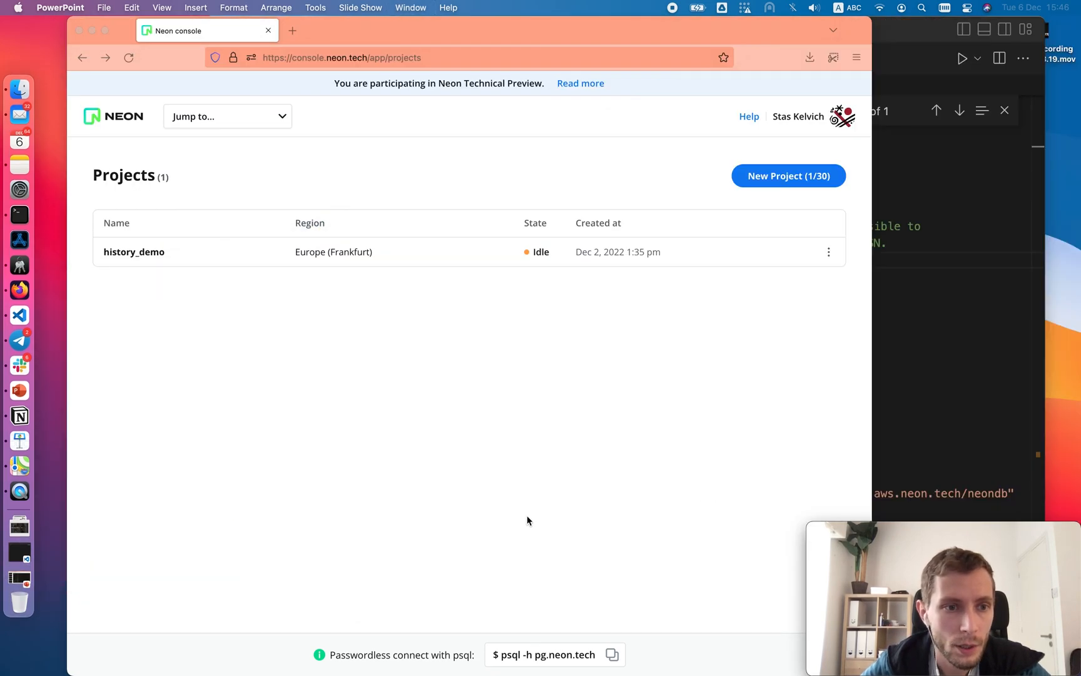
mouse_move(155, 247)
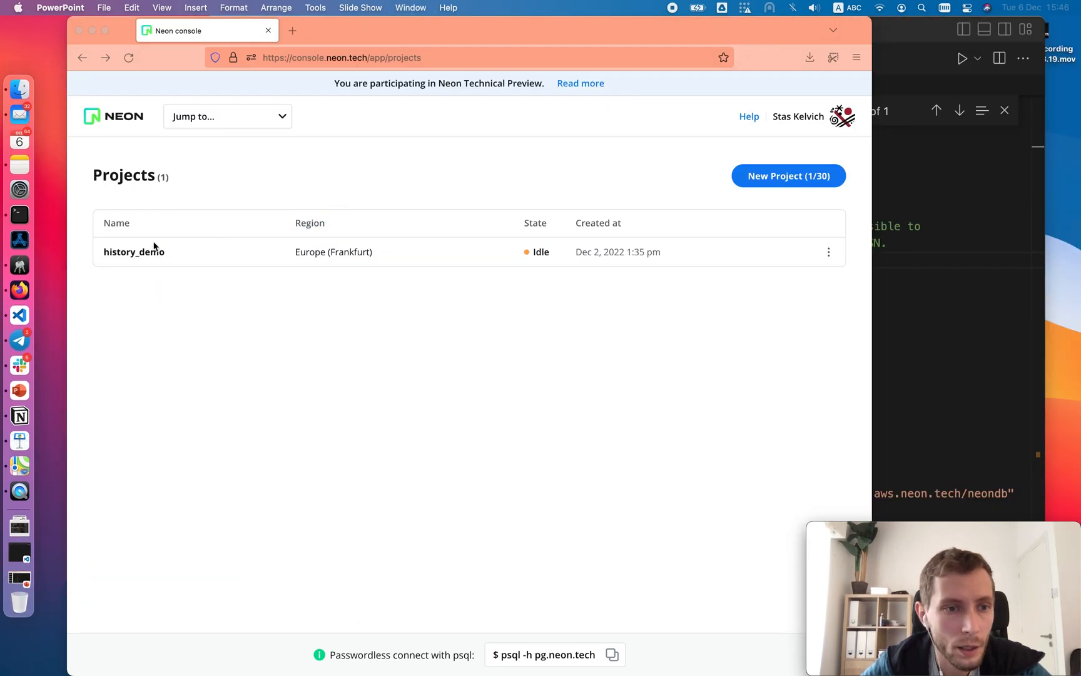
Open the history_demo project's users table on main, showing only alice
left_click(134, 252)
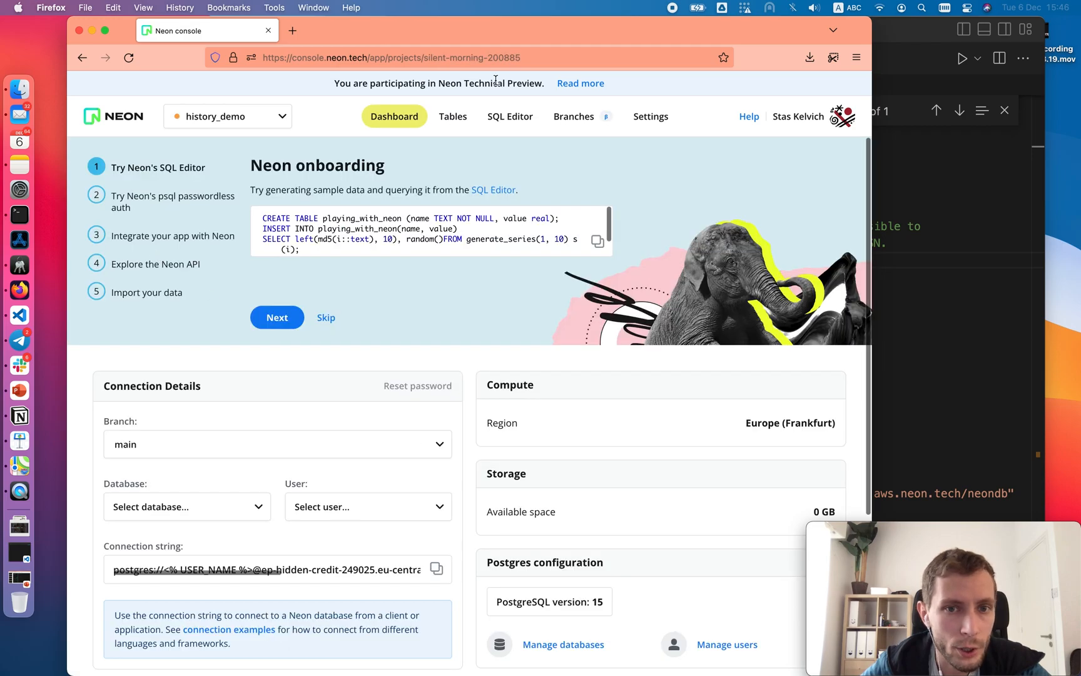
left_click(453, 115)
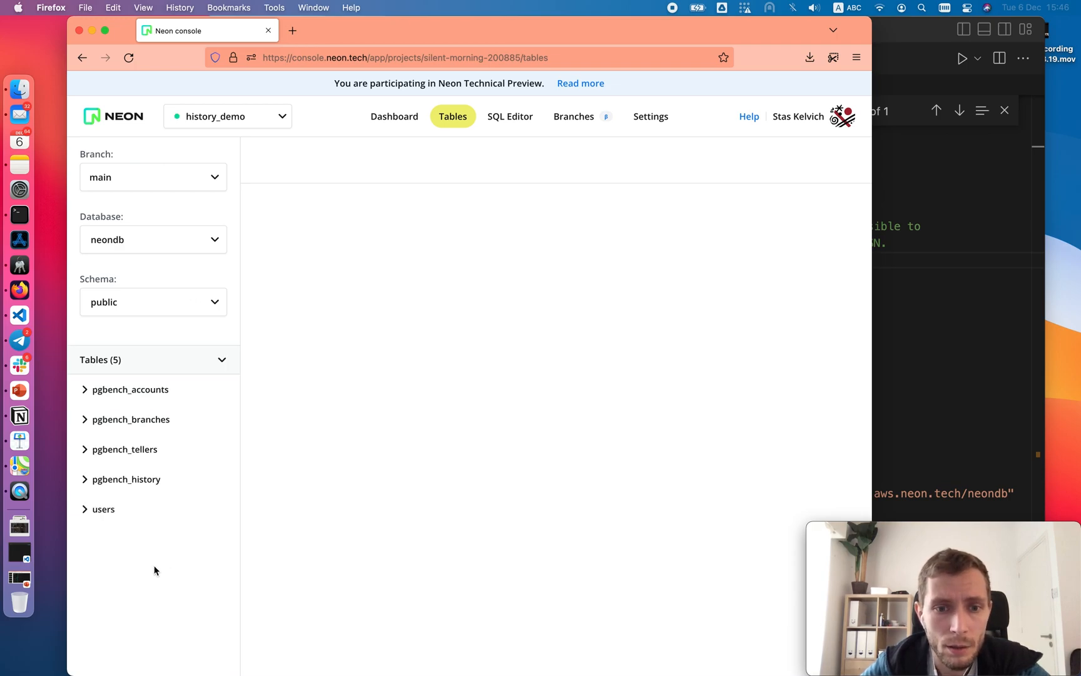
left_click(103, 508)
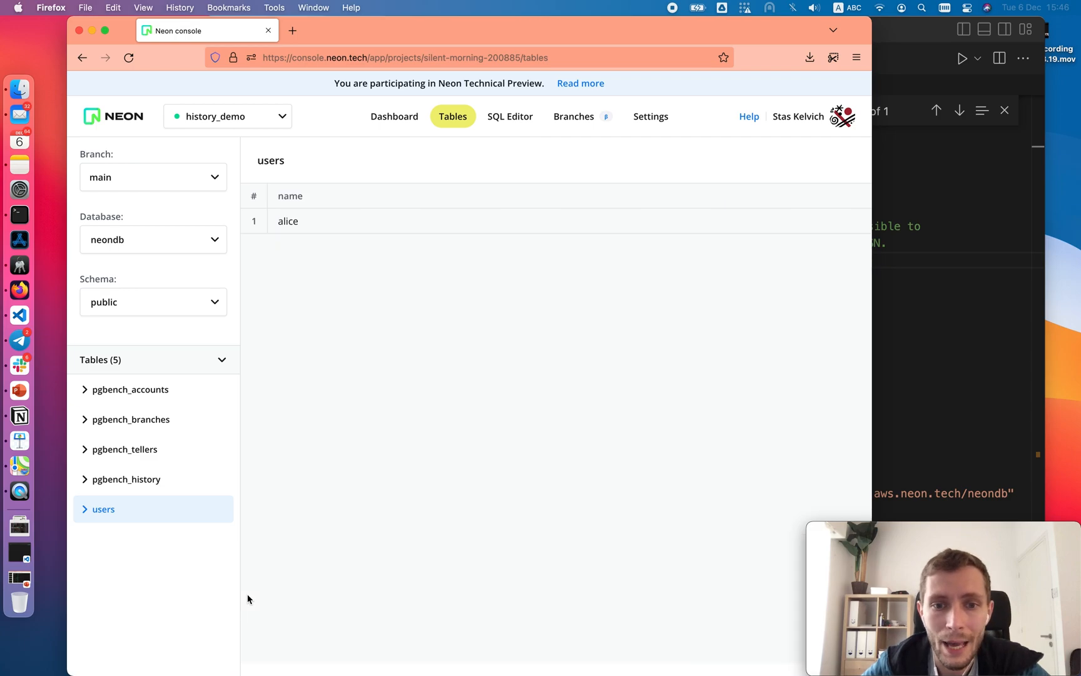
mouse_move(392, 381)
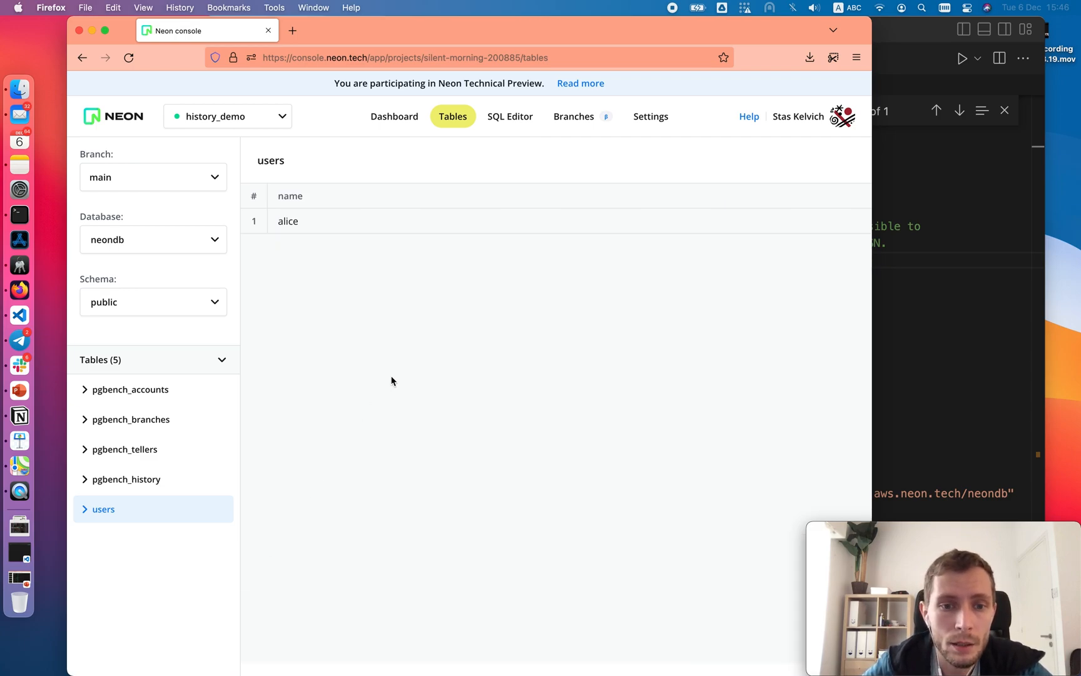
mouse_move(628, 203)
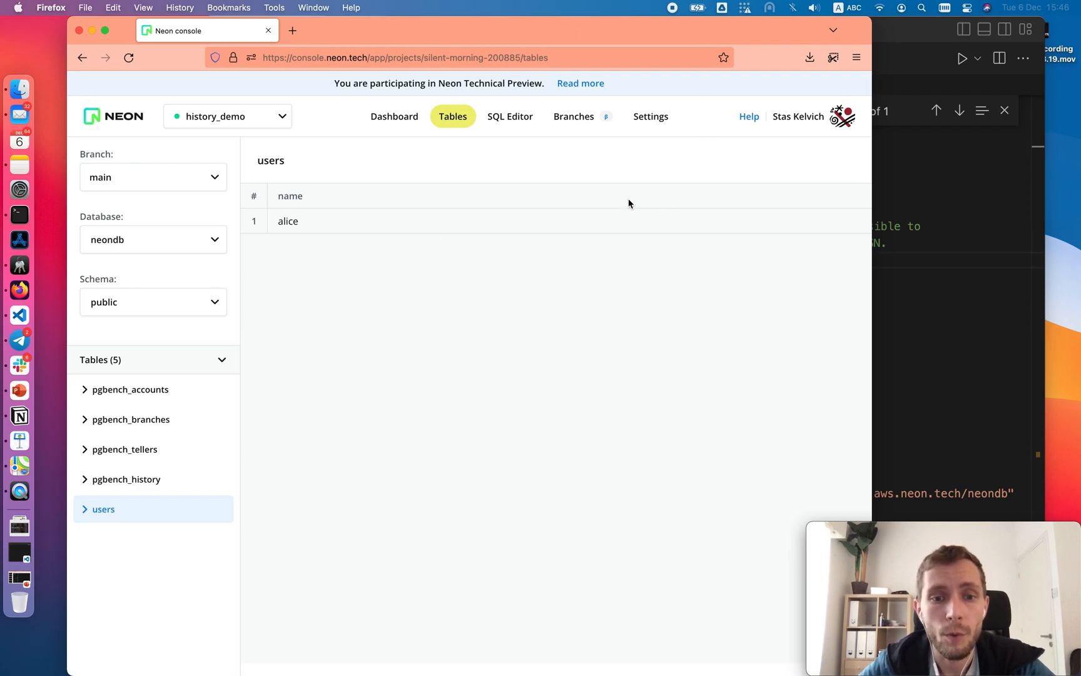
mouse_move(613, 128)
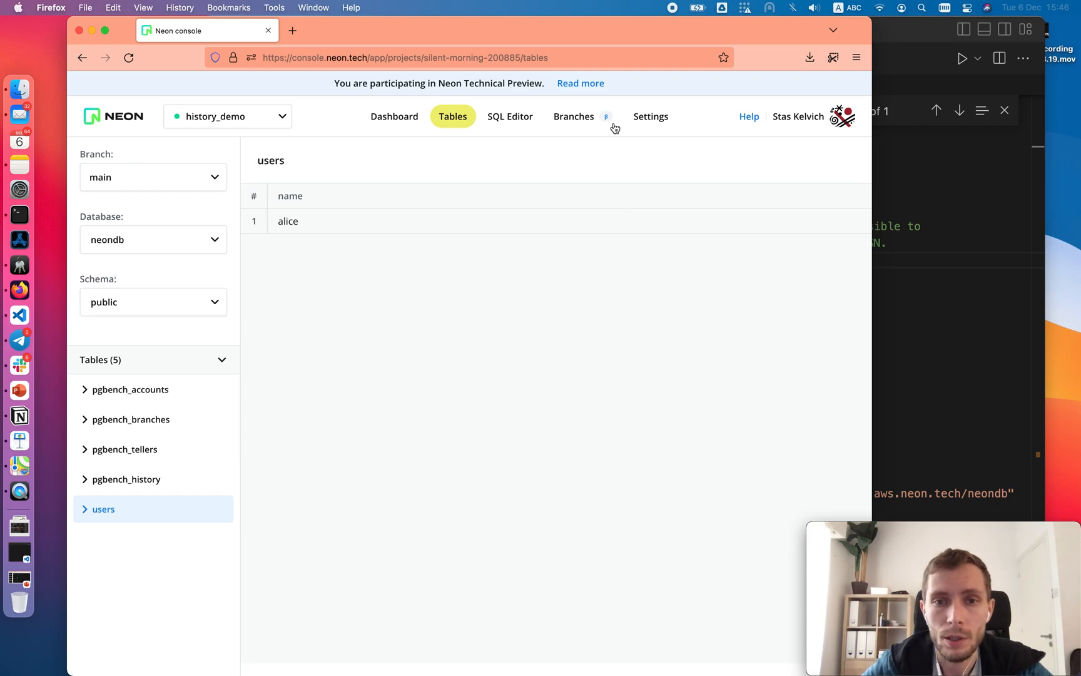
Create branch 'start' from main as of 12/02/2022 4:00 pm
left_click(573, 116)
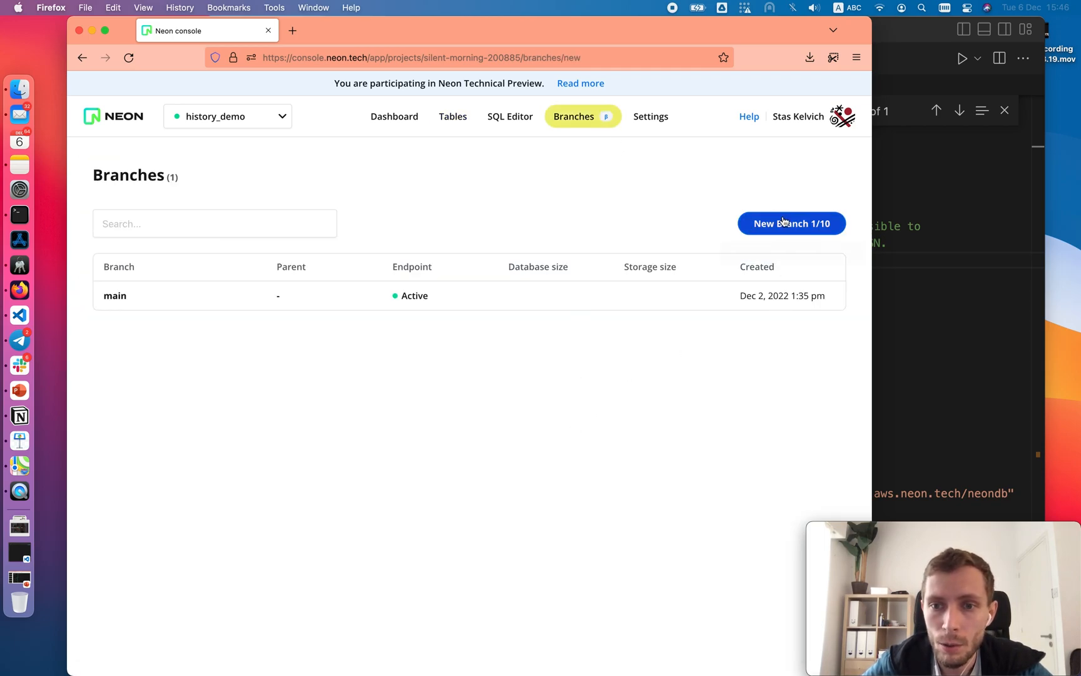
left_click(790, 223)
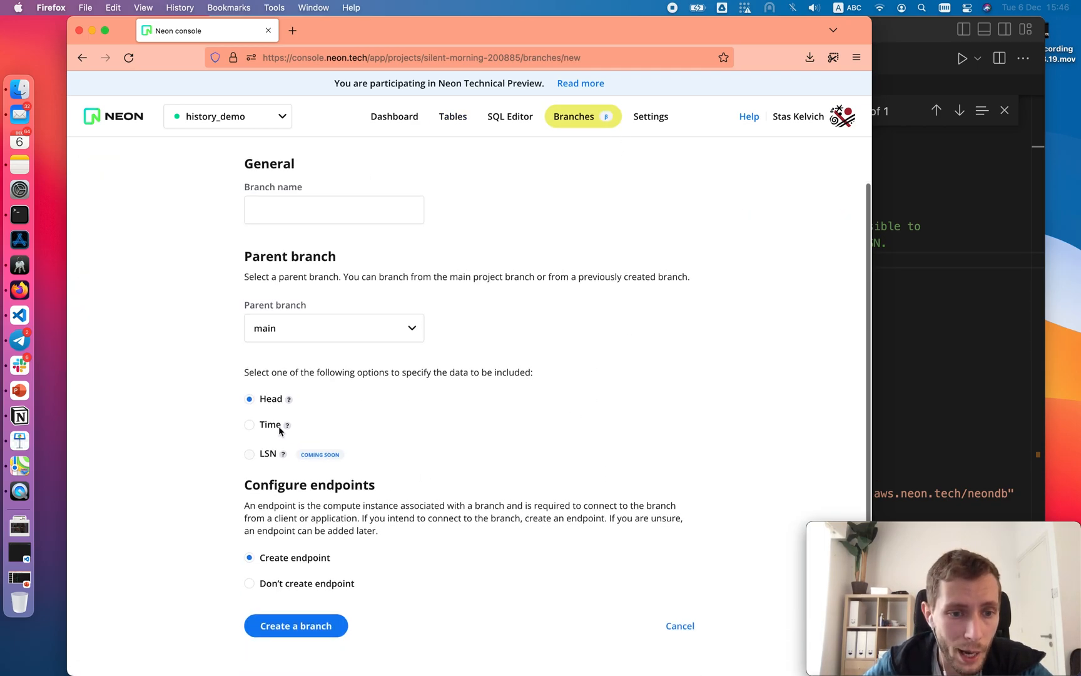
left_click(249, 424)
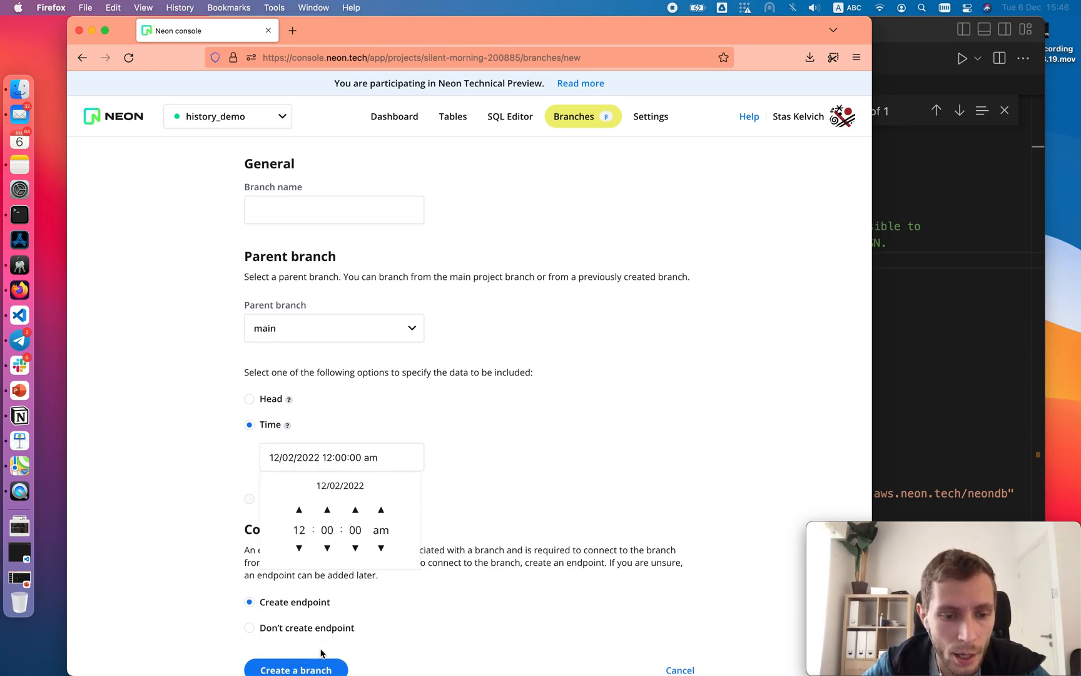
left_click(299, 548)
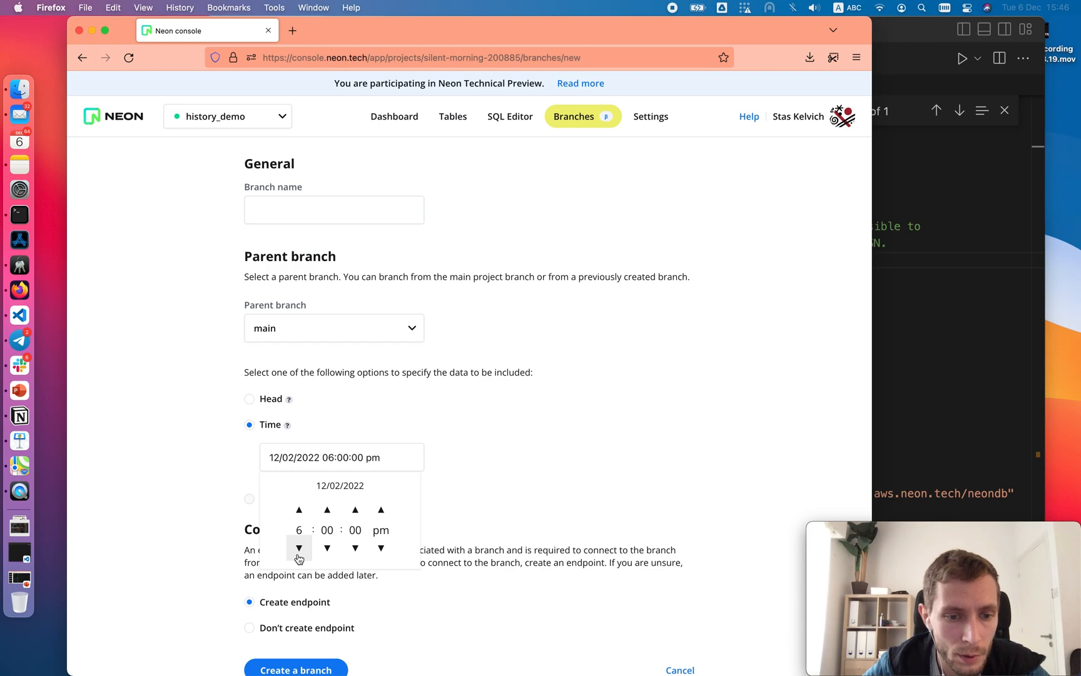
left_click(298, 547)
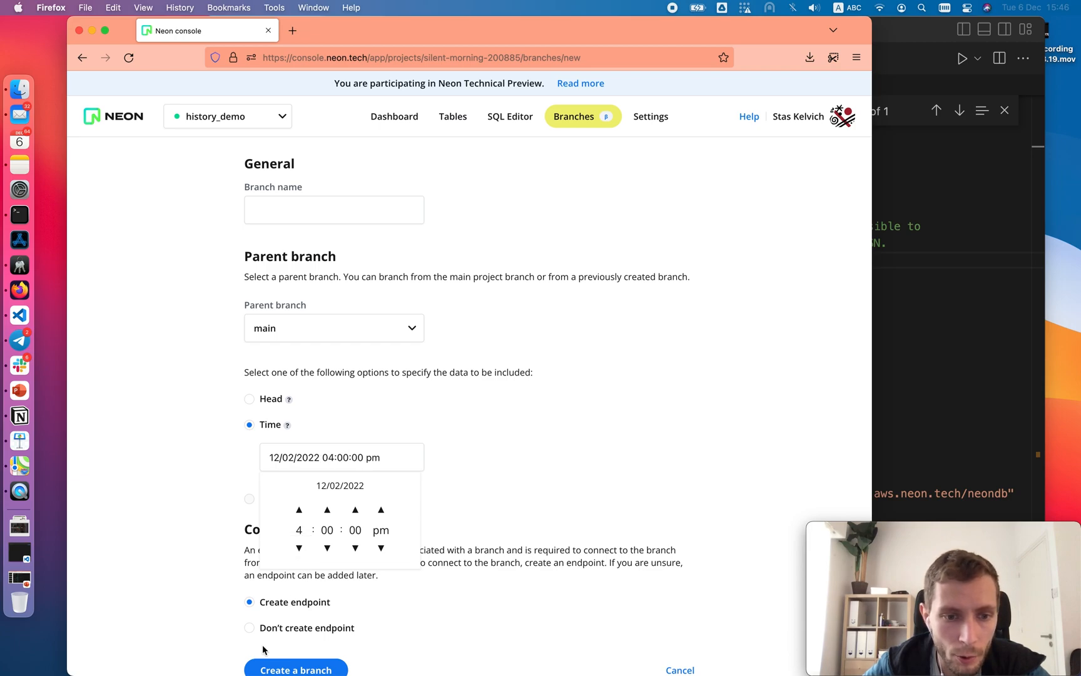
type("s")
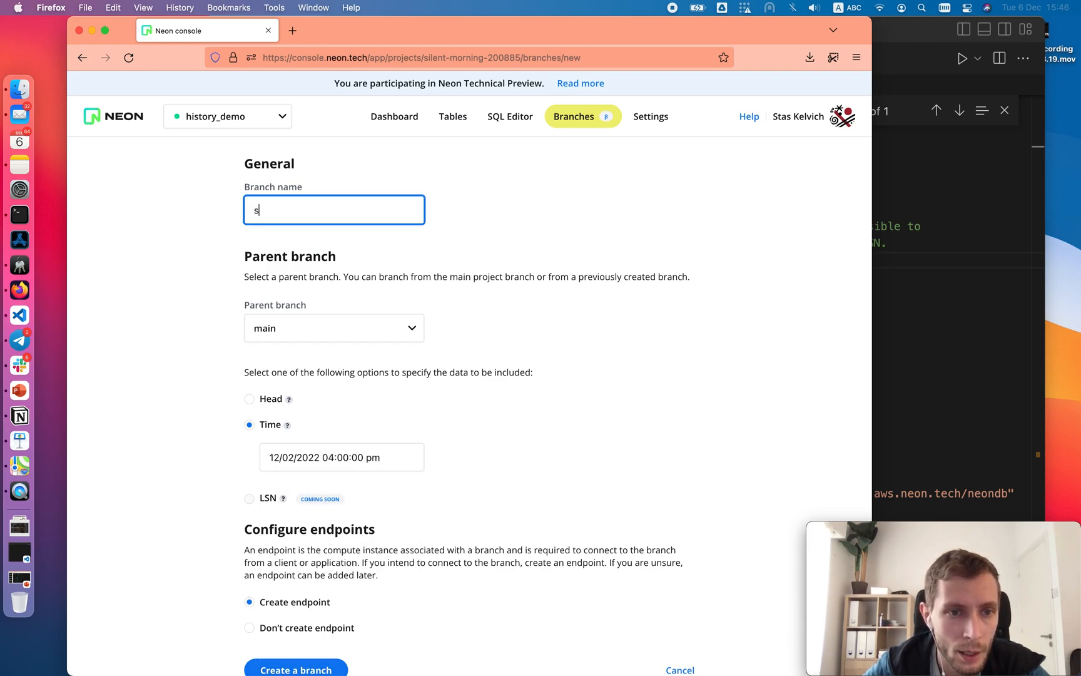
type("tart")
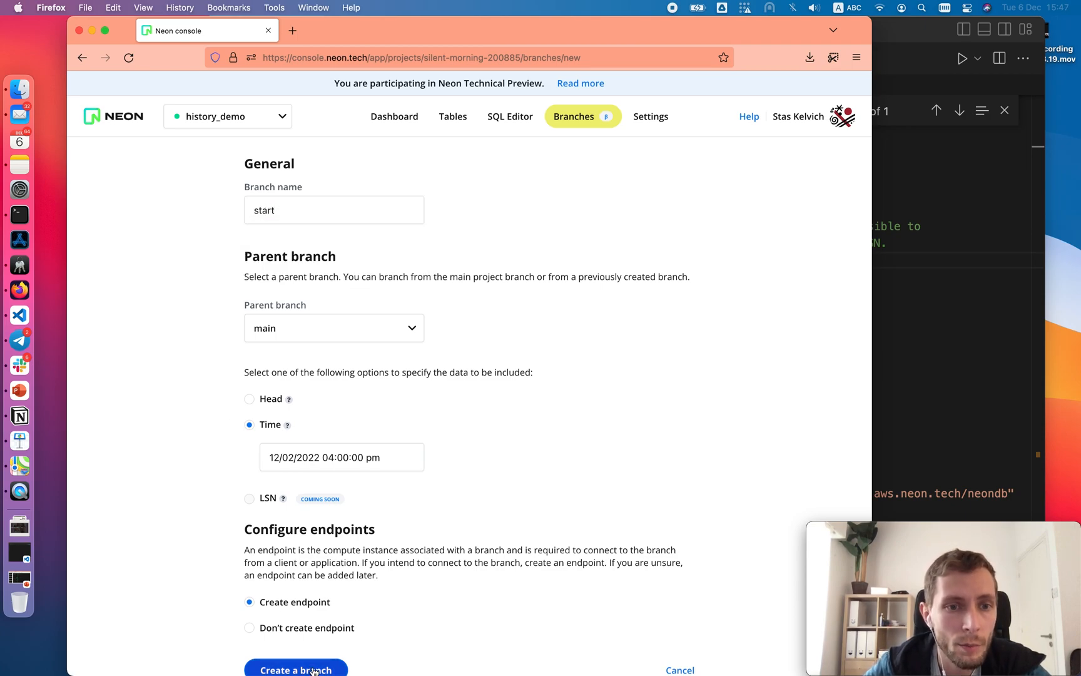
left_click(295, 669)
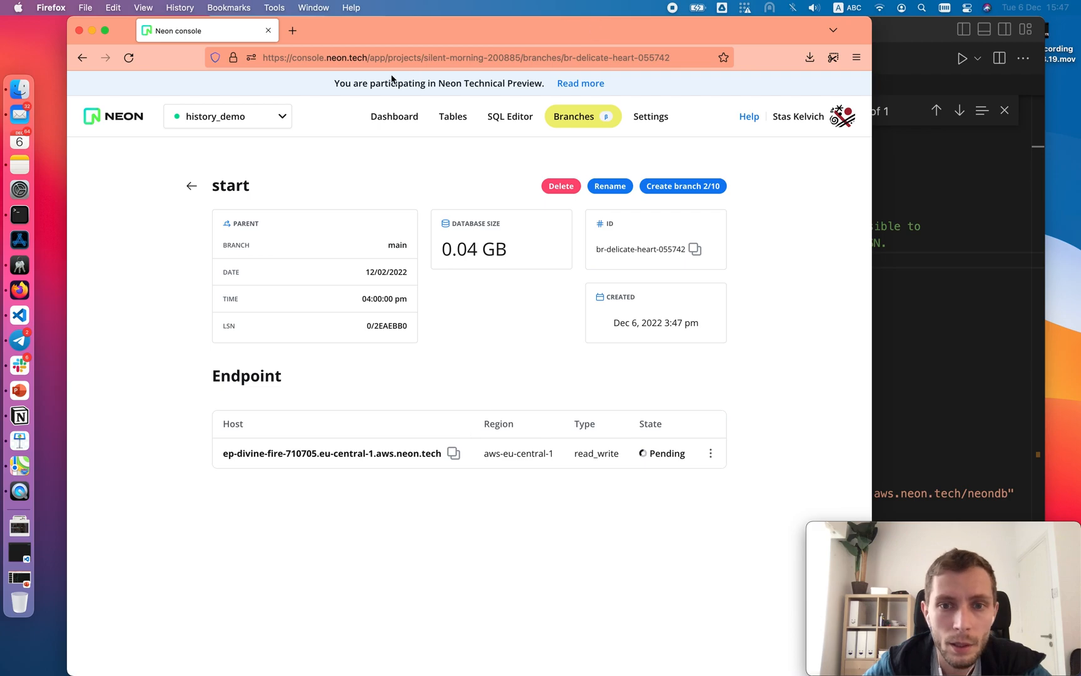
left_click(453, 115)
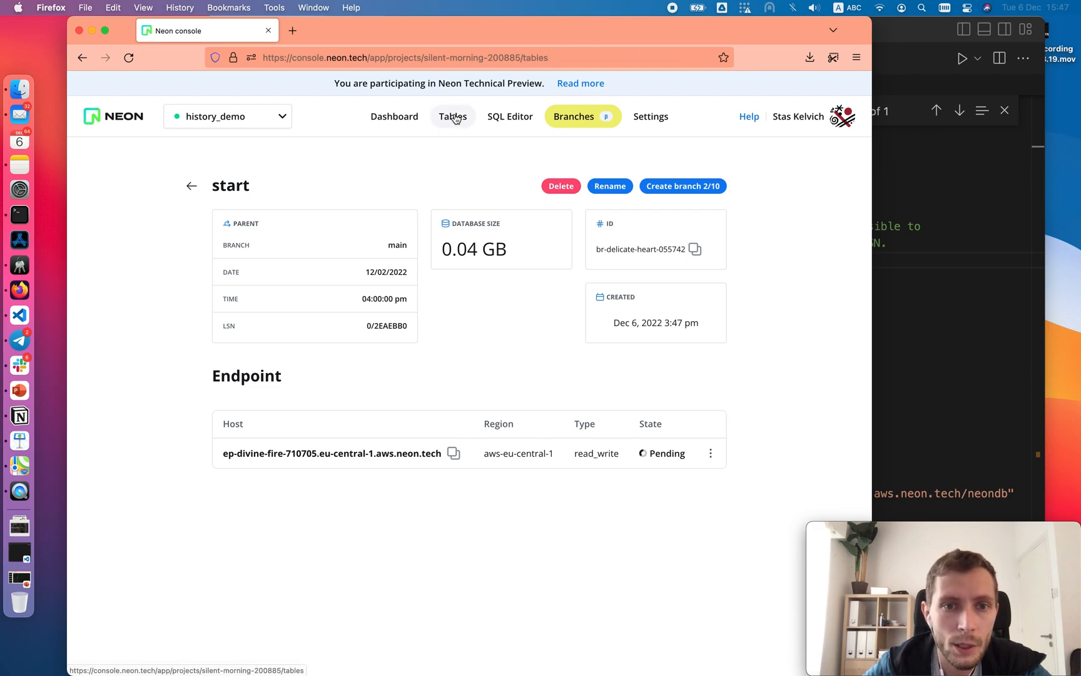
left_click(453, 116)
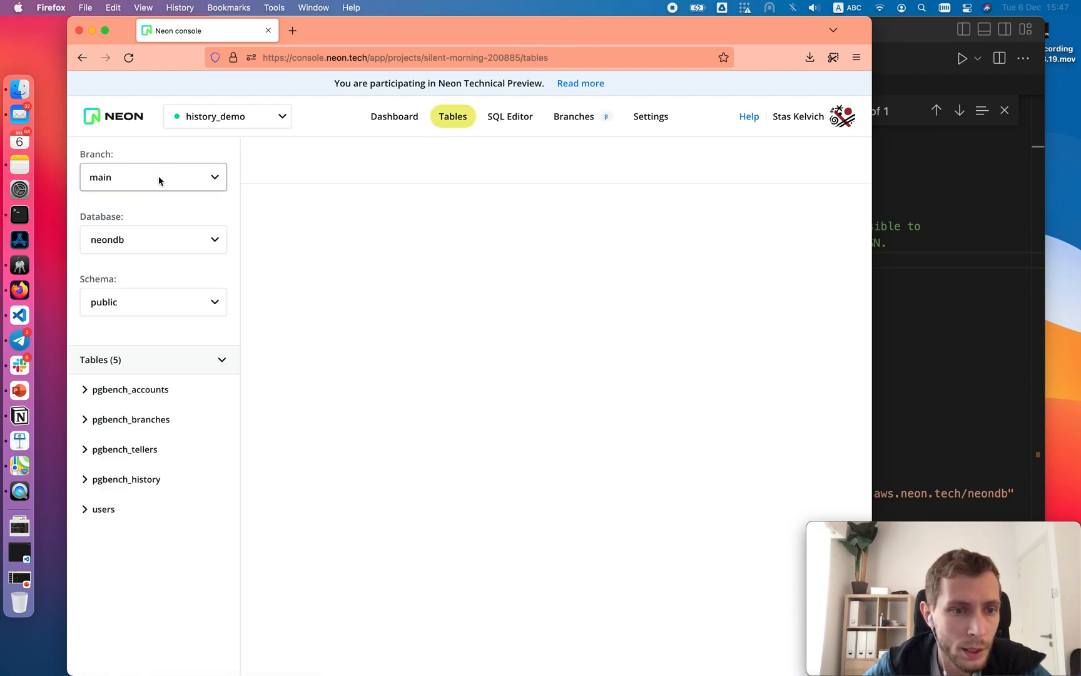
left_click(103, 509)
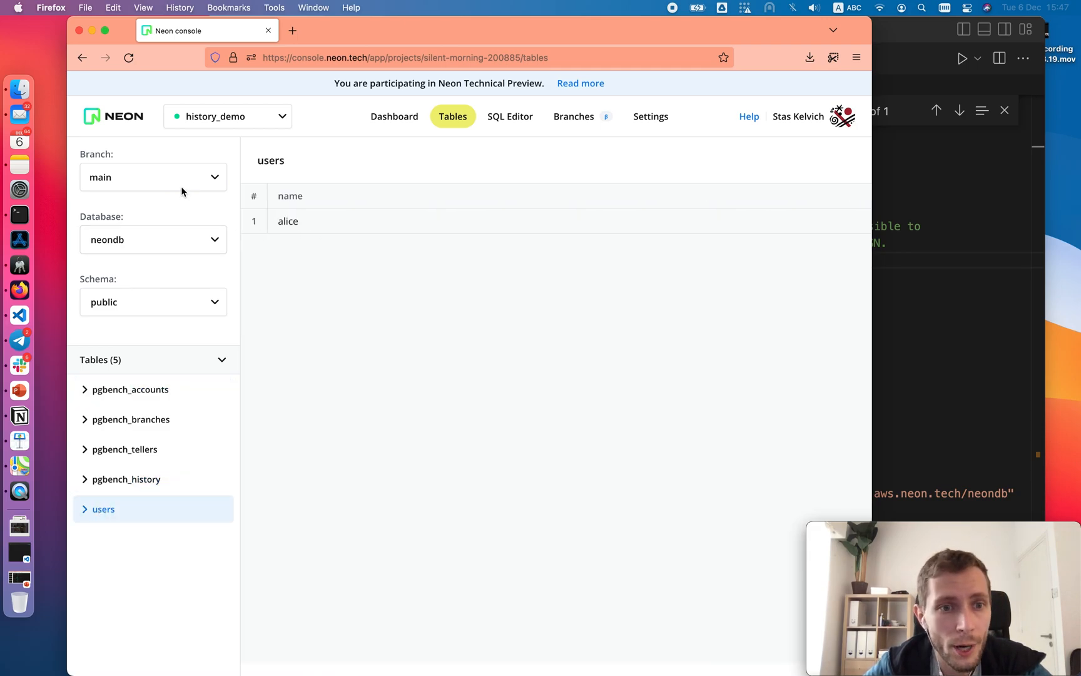
left_click(153, 177)
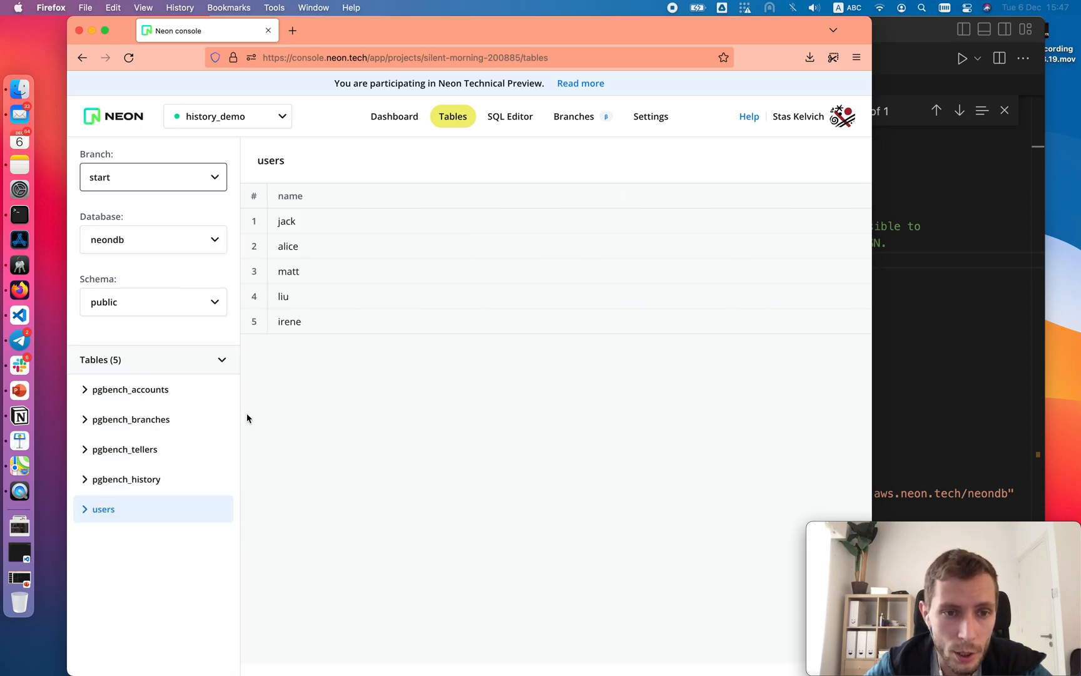
mouse_move(290, 276)
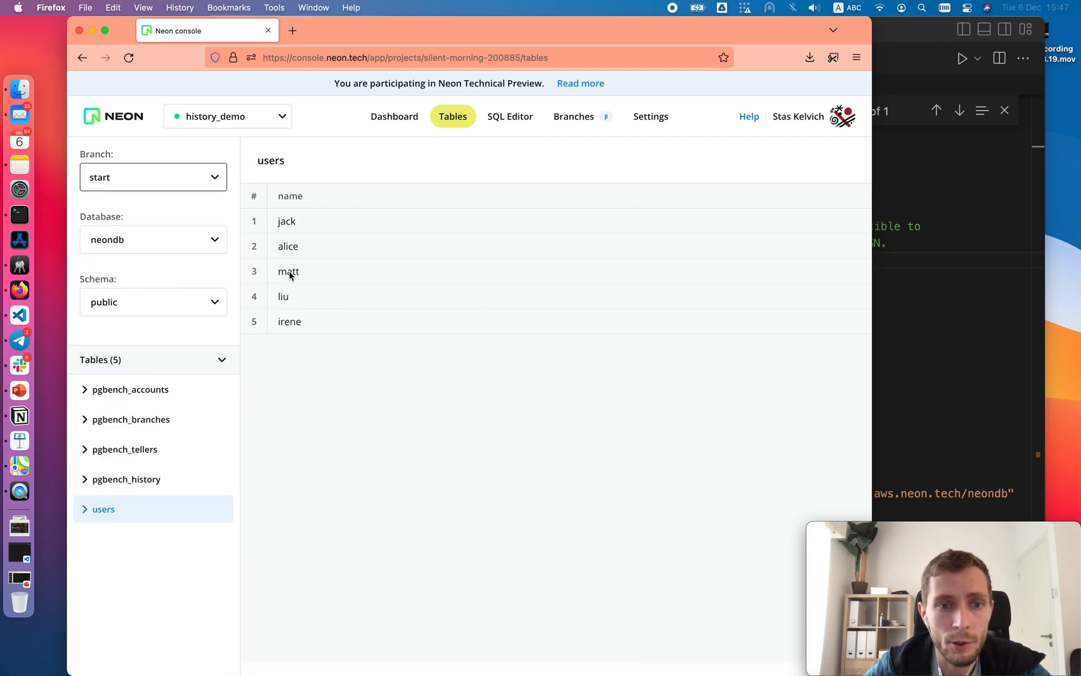
mouse_move(313, 212)
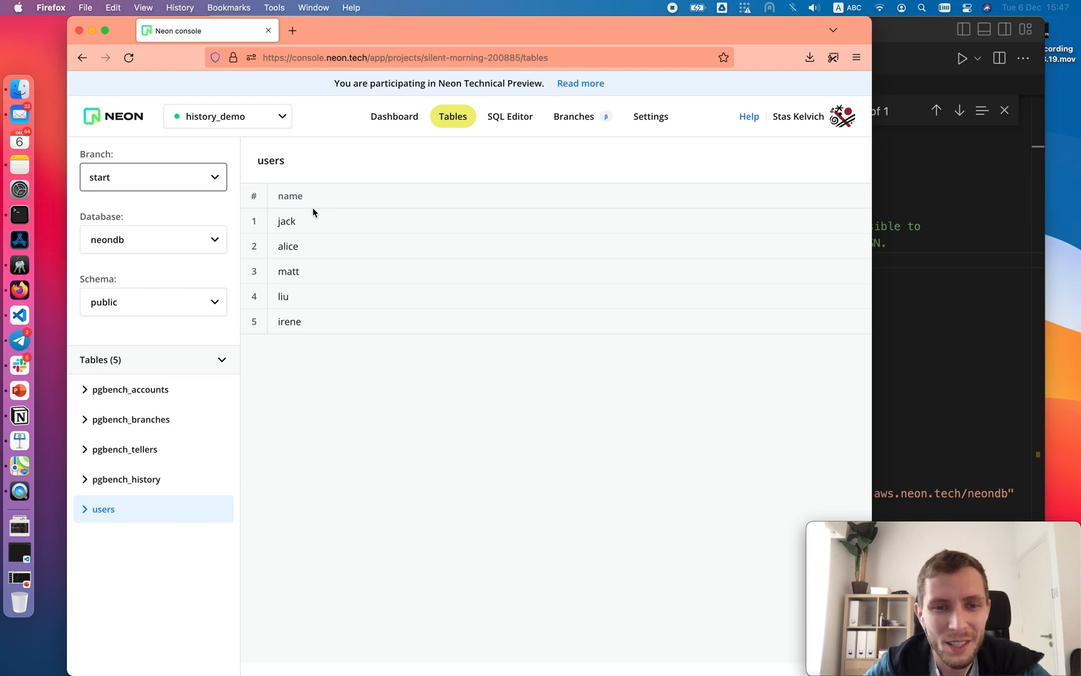
mouse_move(322, 298)
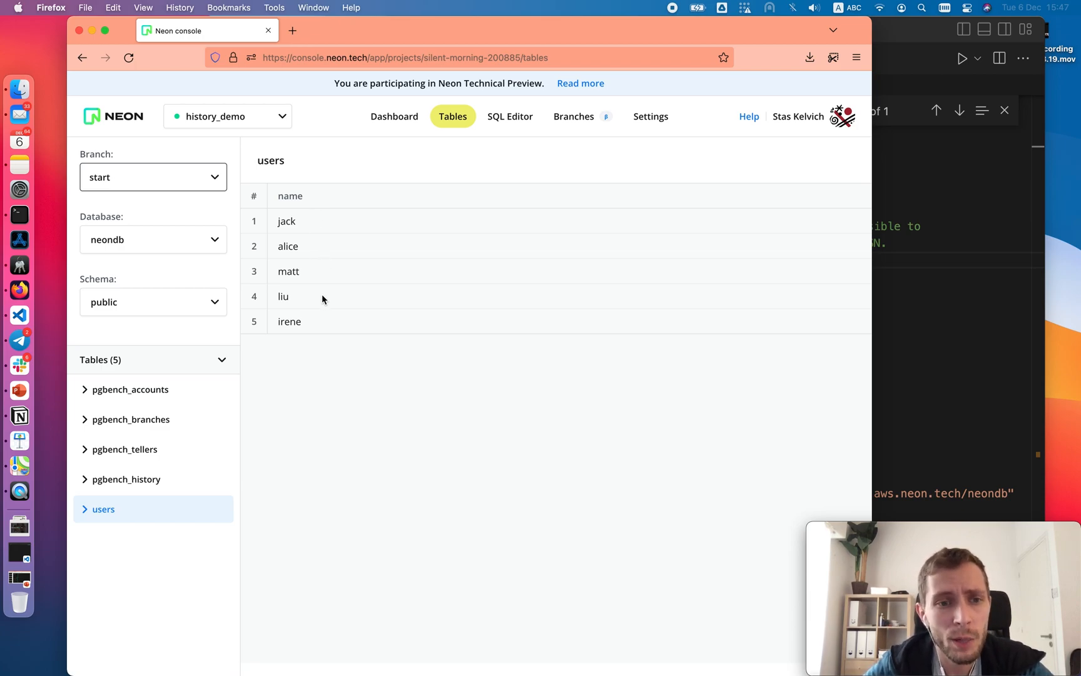
mouse_move(324, 373)
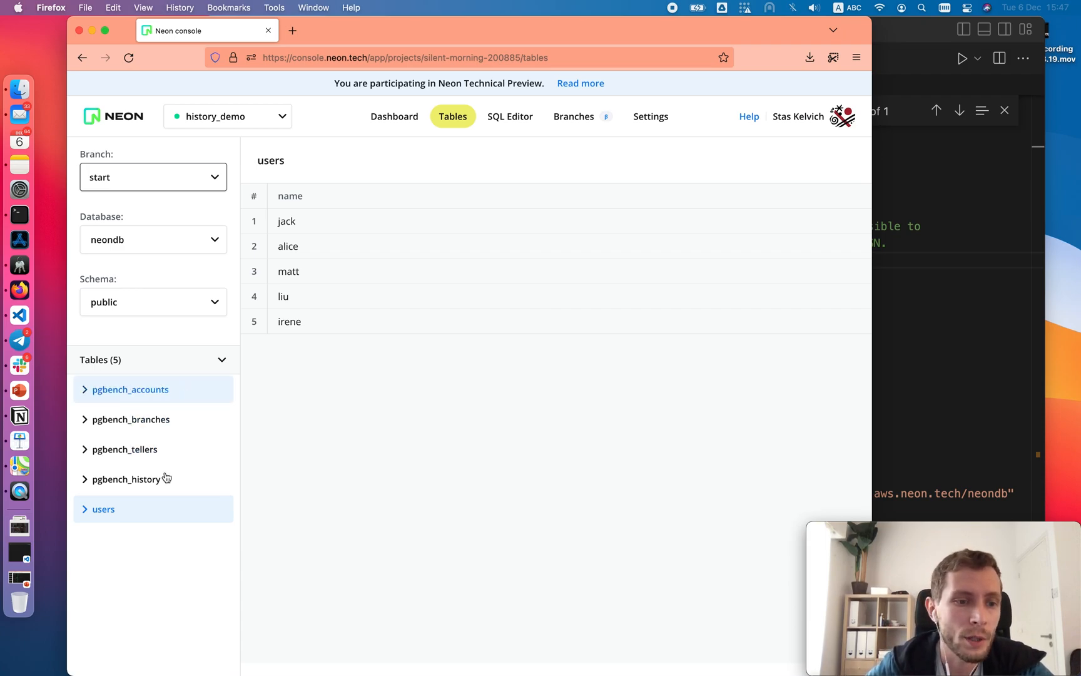
mouse_move(377, 229)
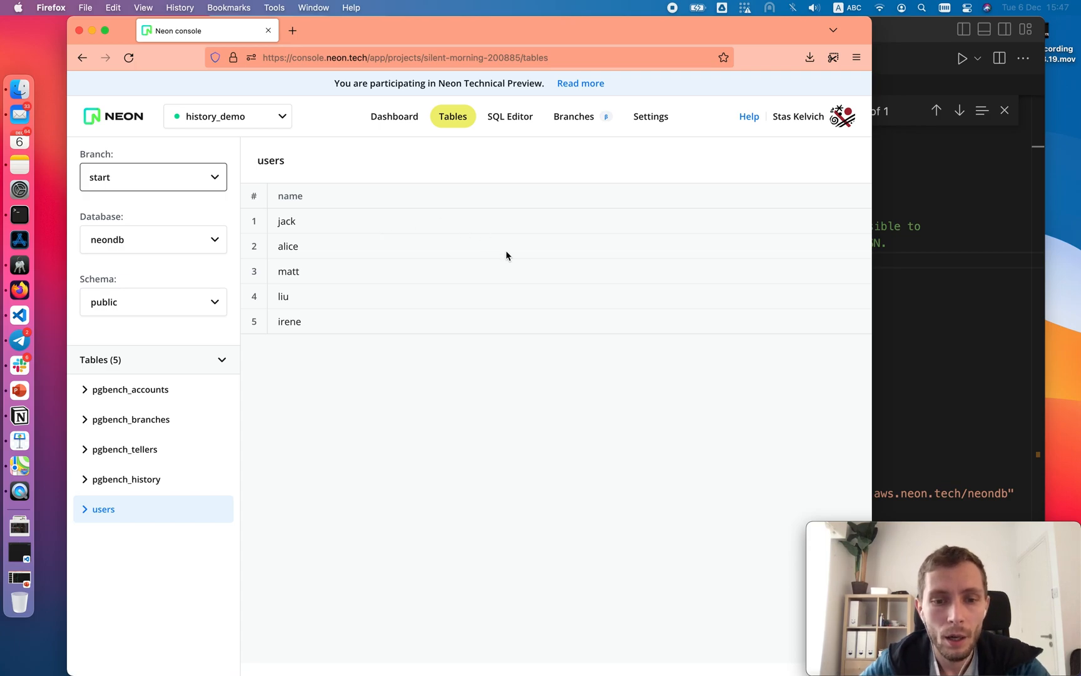
mouse_move(378, 176)
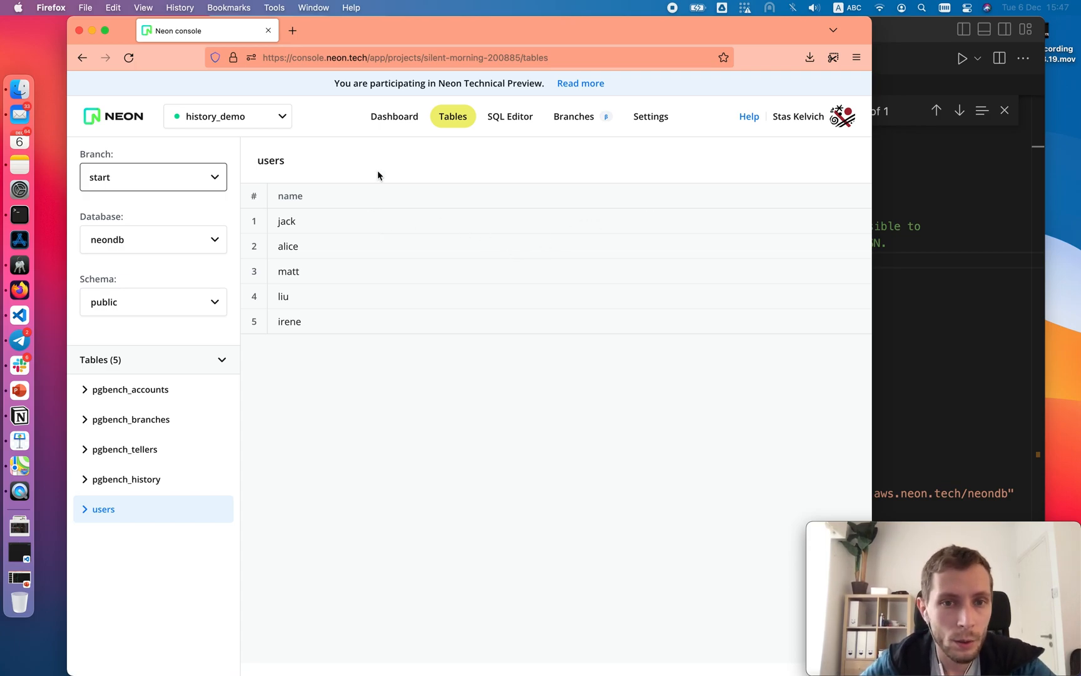
Bring up bsearch_neon.py in VS Code and scroll through the script
left_click(573, 116)
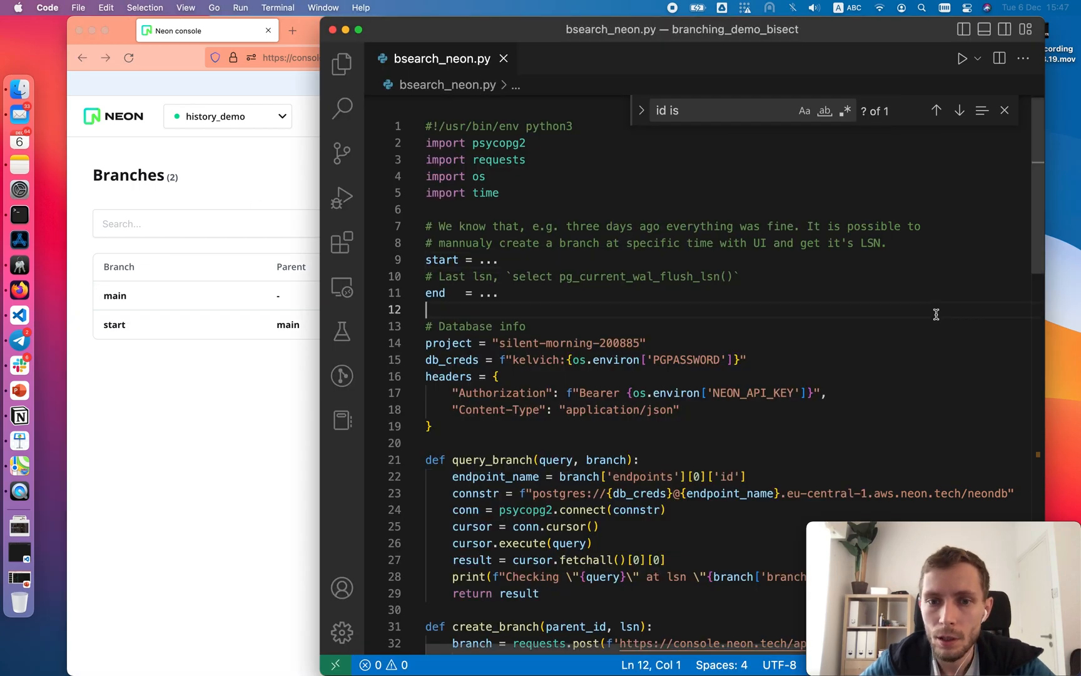
mouse_move(695, 269)
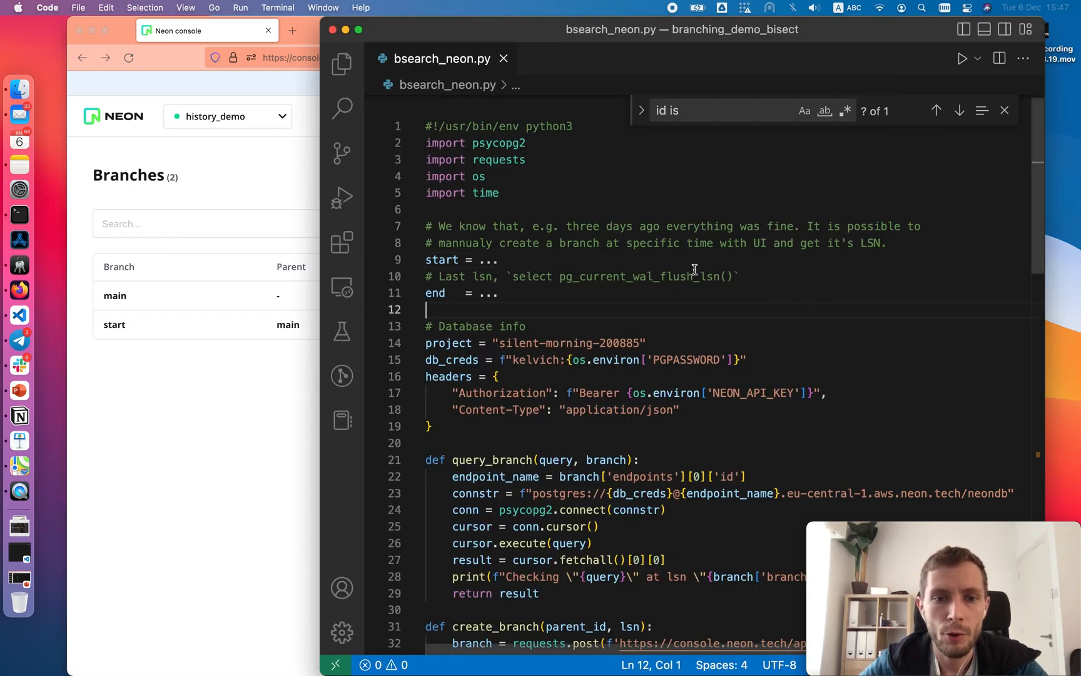
scroll("down", 3)
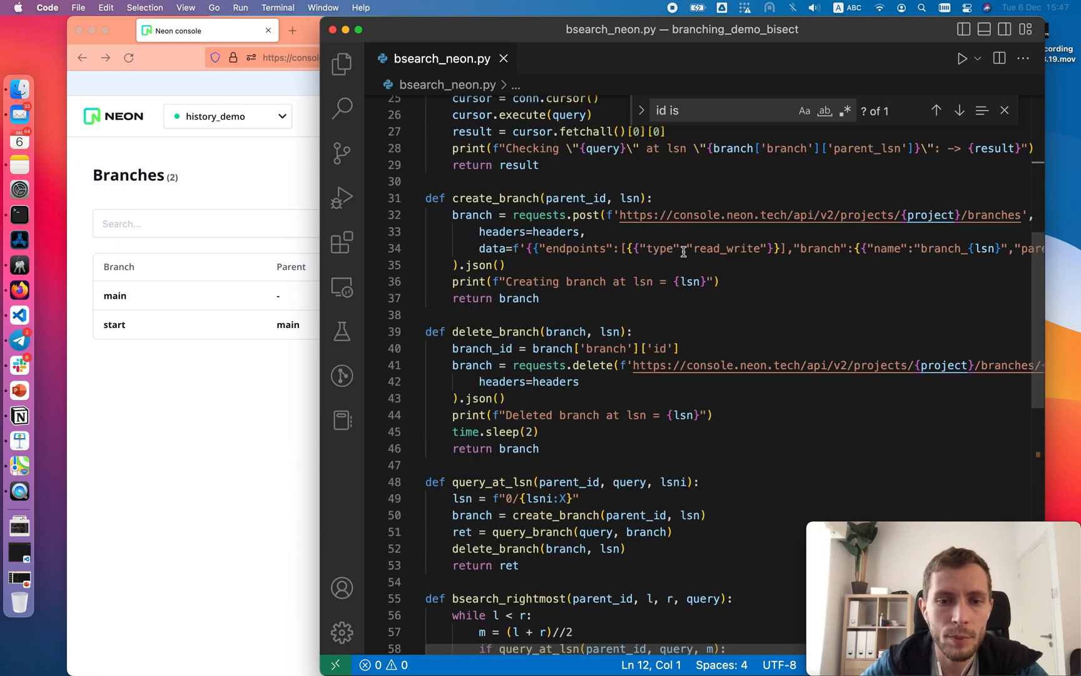
scroll("down", 3)
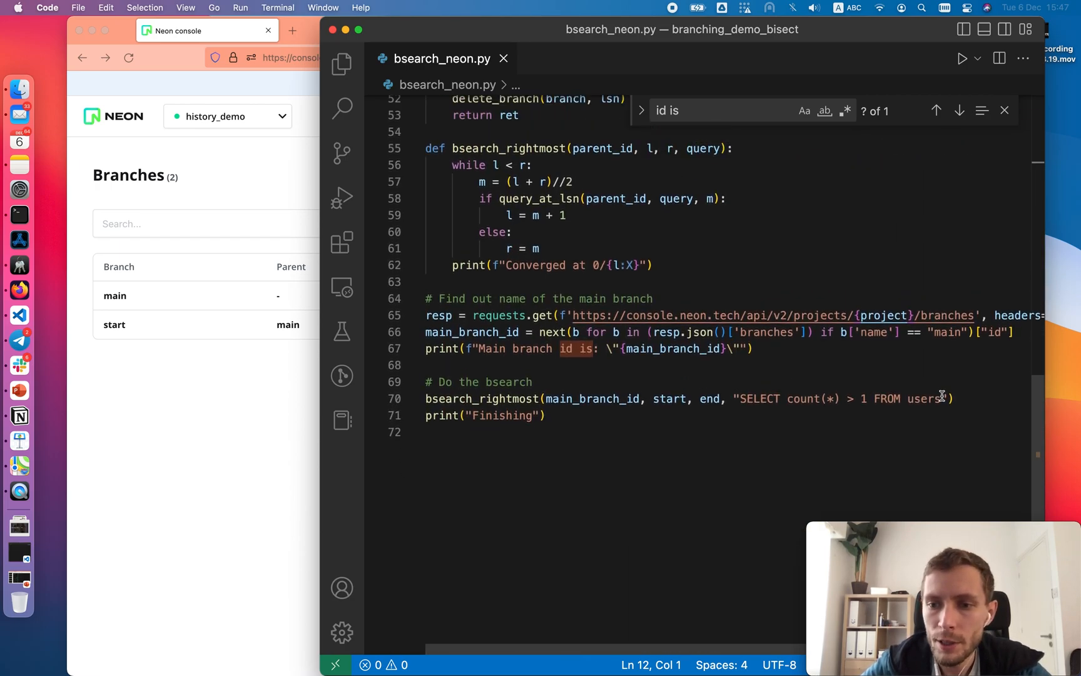
left_click_drag(741, 399, 940, 399)
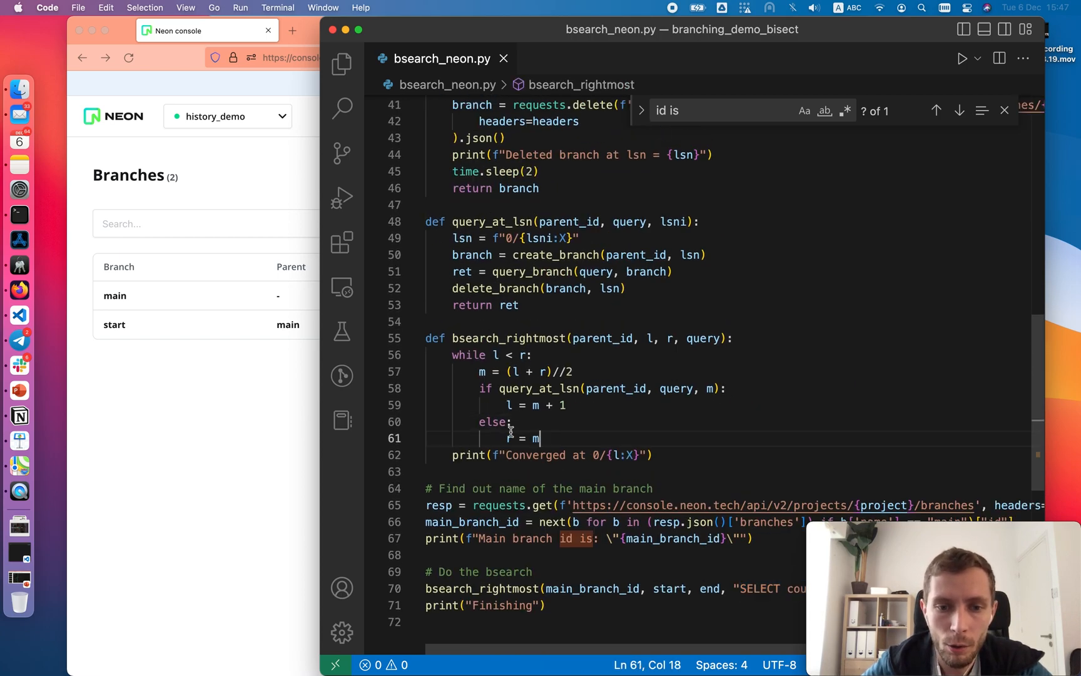
Highlight the create_branch/delete_branch functions and the NEON_API_KEY variable
left_click_drag(540, 439, 452, 355)
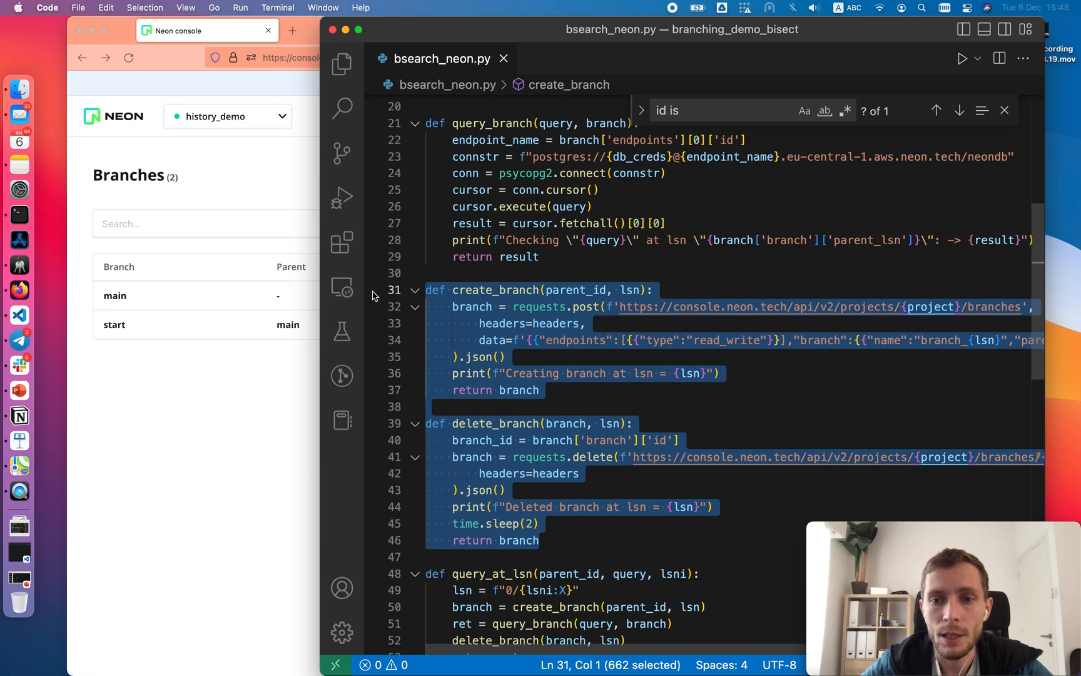
mouse_move(377, 295)
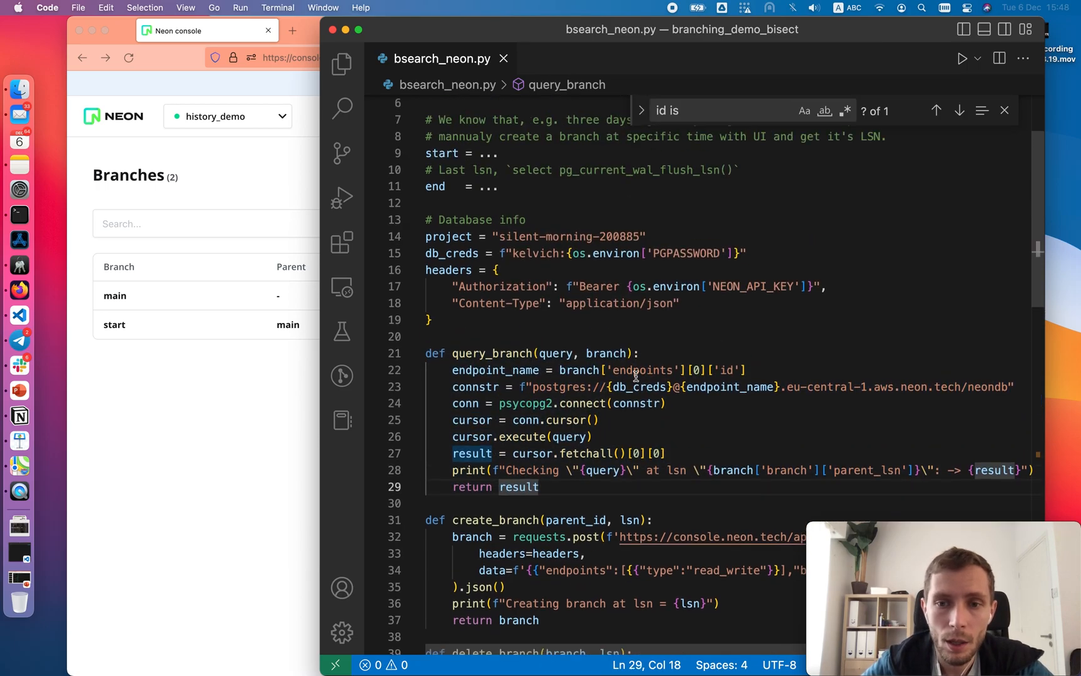
double_click(752, 286)
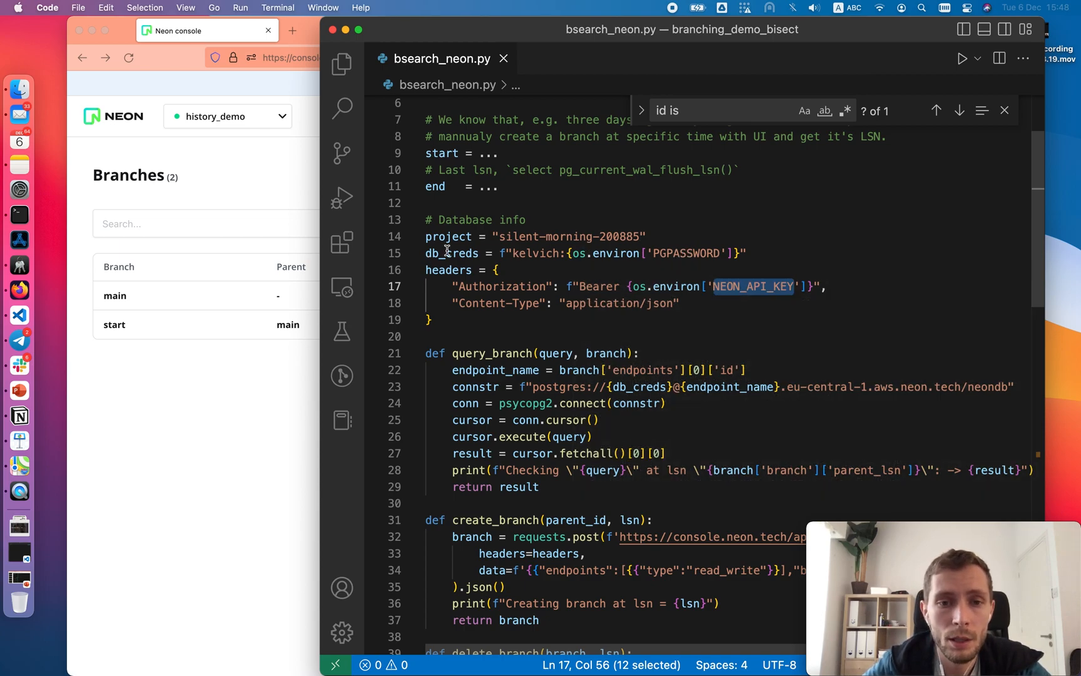
key("cmd+a")
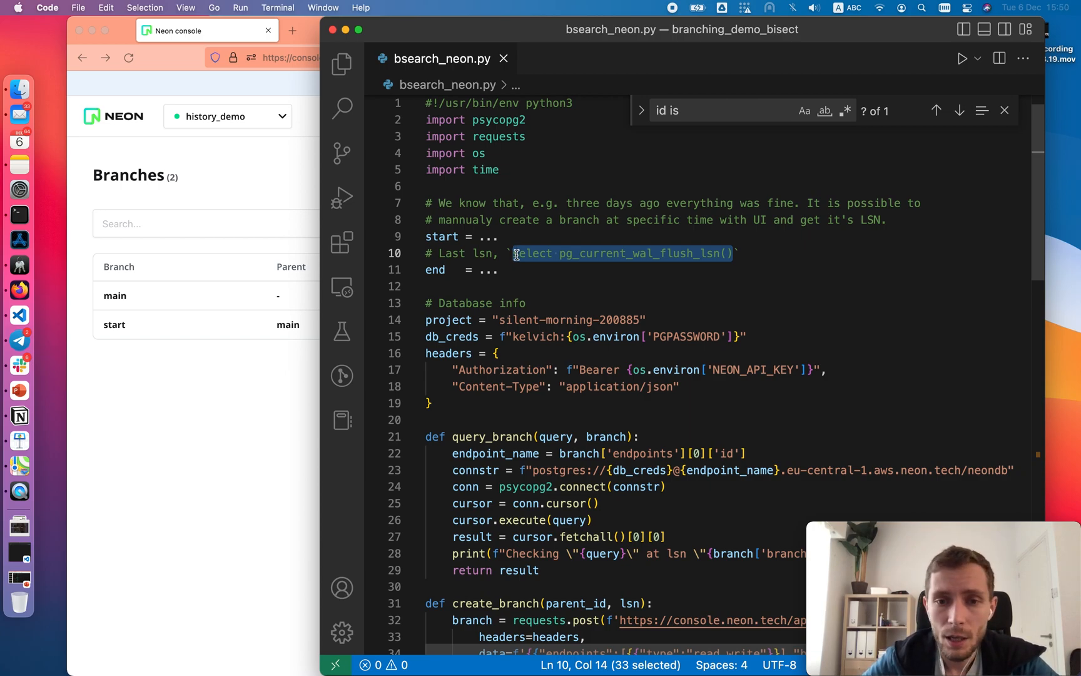
Run pg_current_wal_flush_lsn() on main and set the script's end to 0x3779AD8
left_click(207, 30)
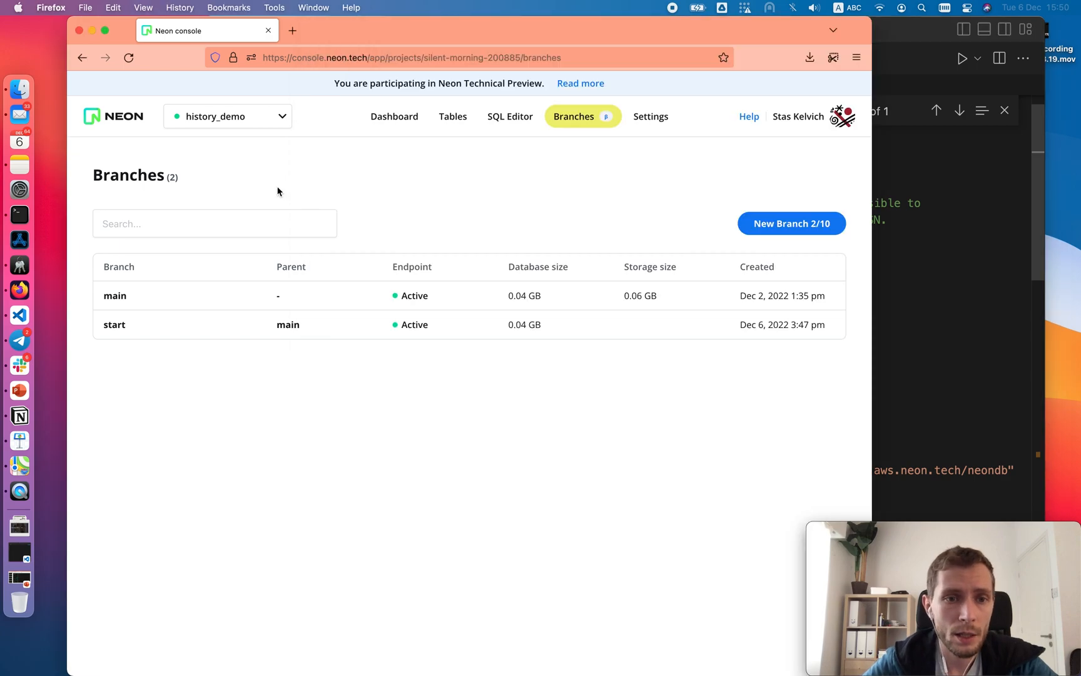
left_click(509, 115)
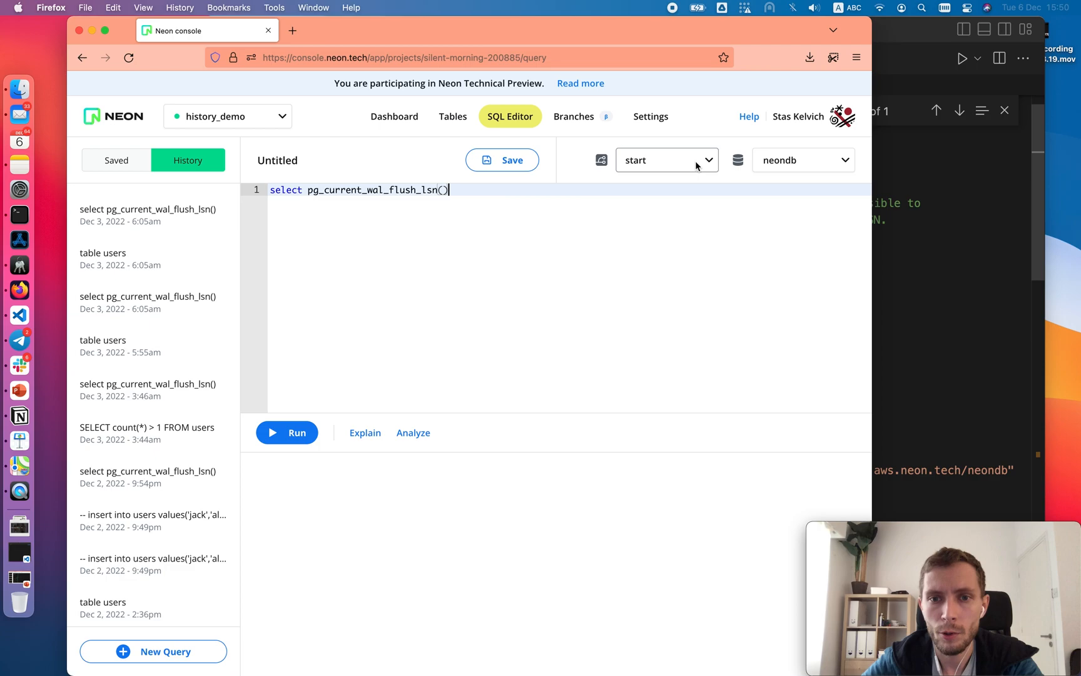
left_click(665, 160)
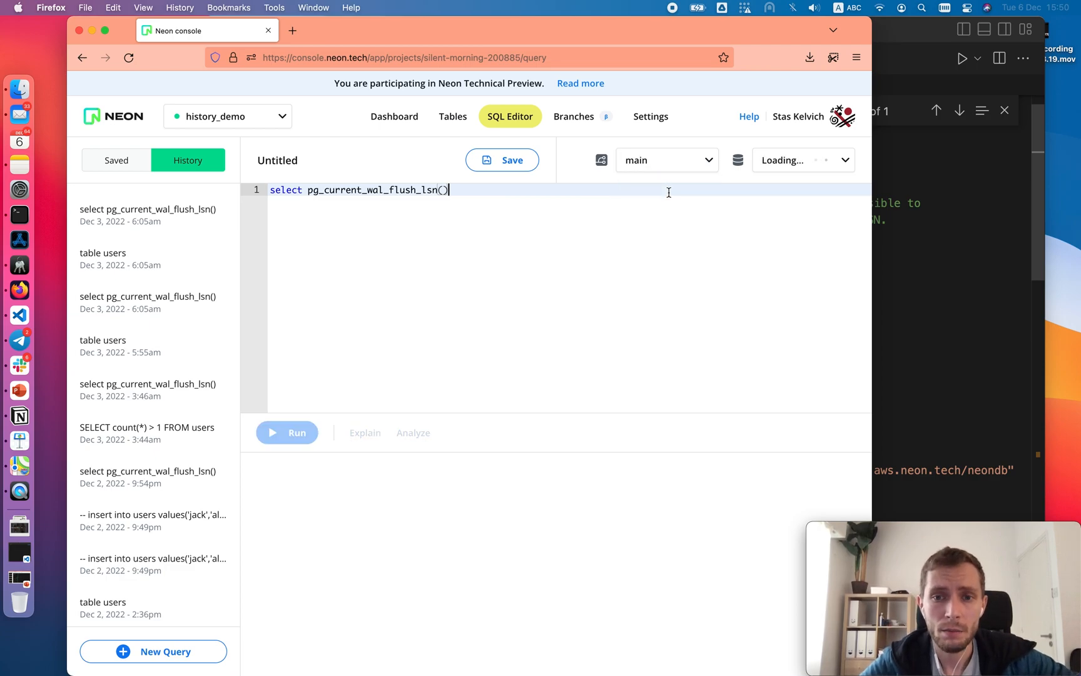
left_click(286, 433)
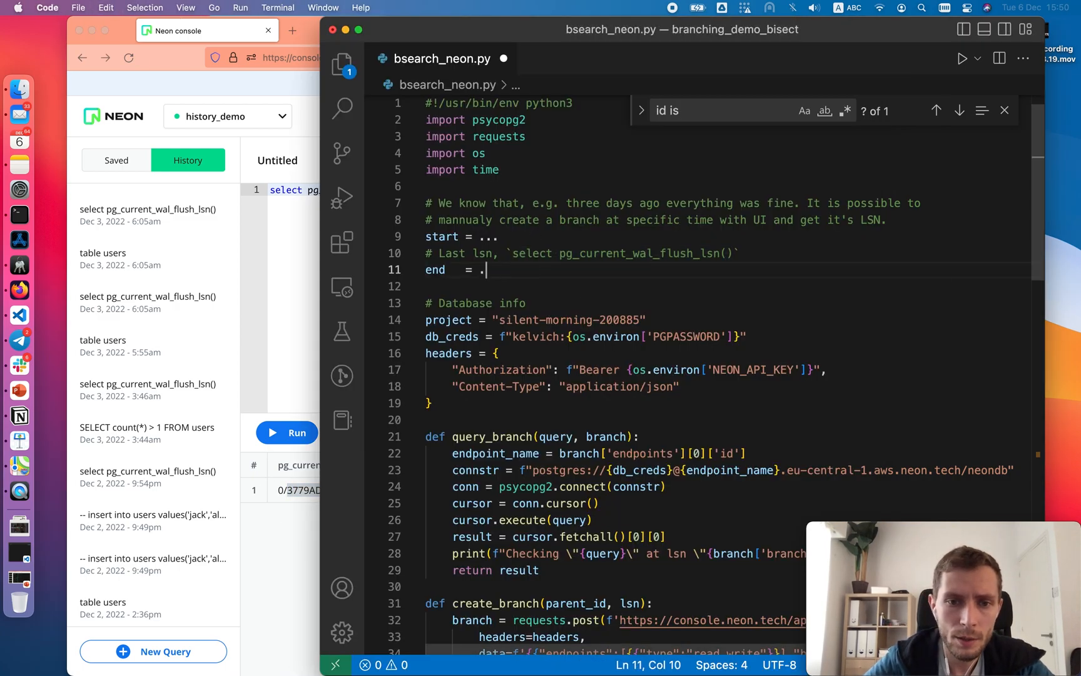
type("0x3779AD8")
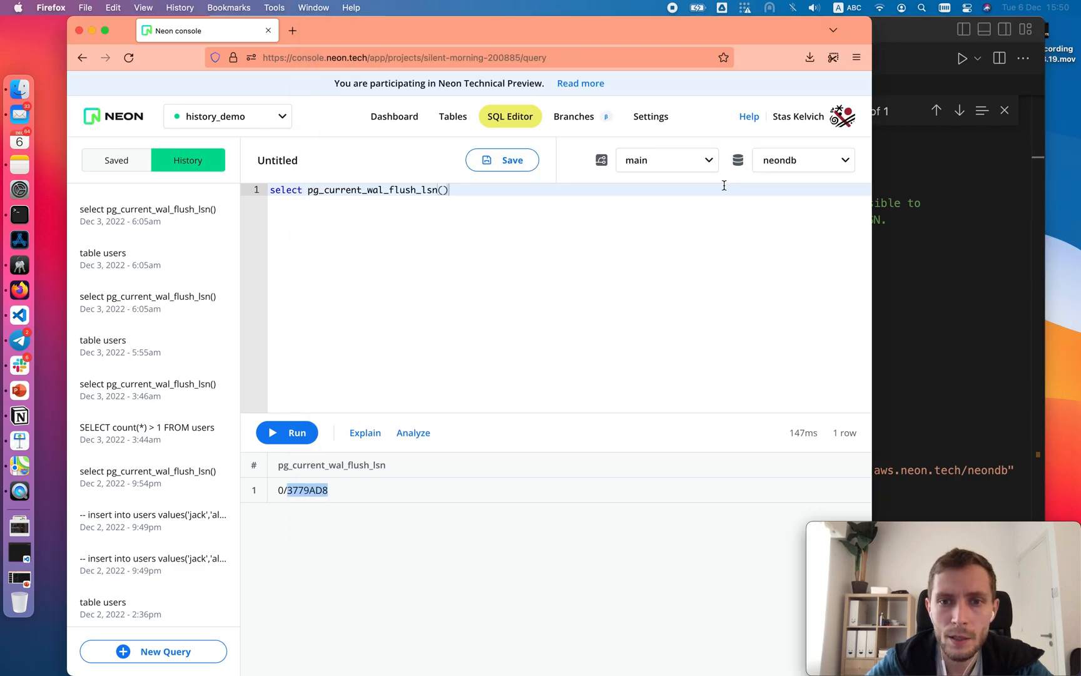
Run the flush LSN query on the start branch and set start to 0x2EB3898
left_click(665, 160)
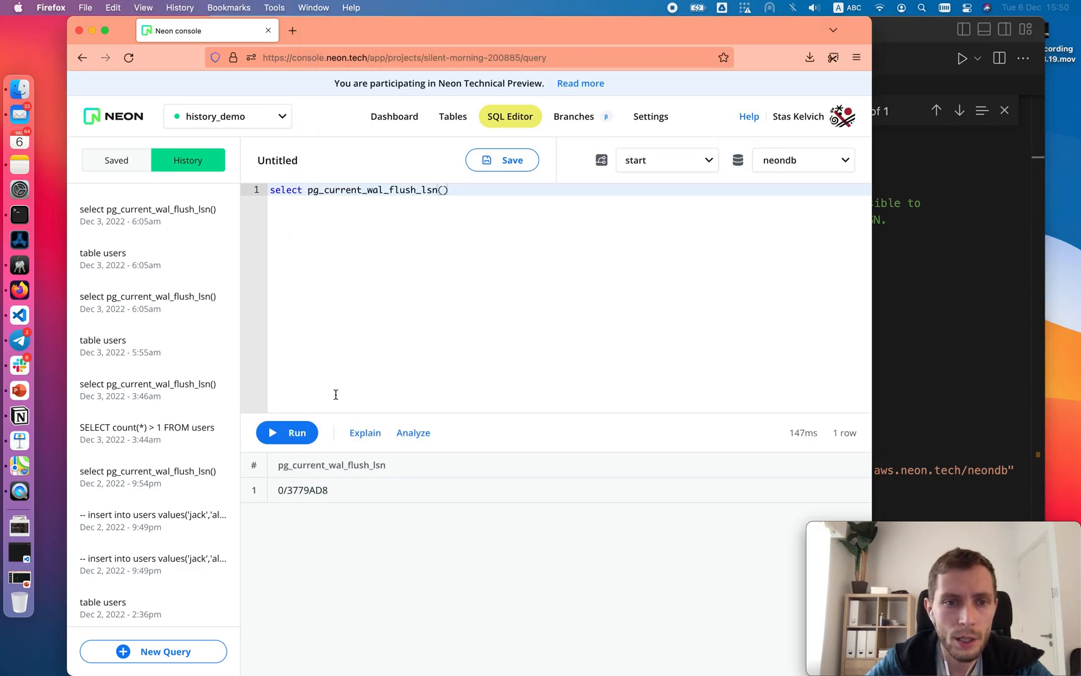
left_click(286, 432)
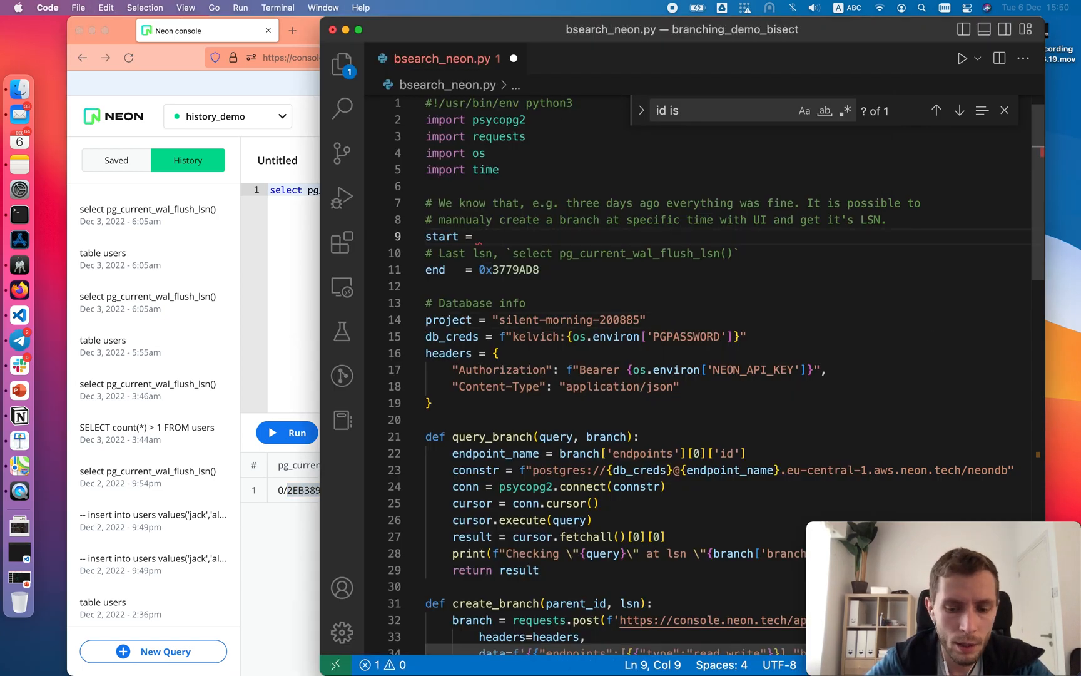
type("0x2EB3898")
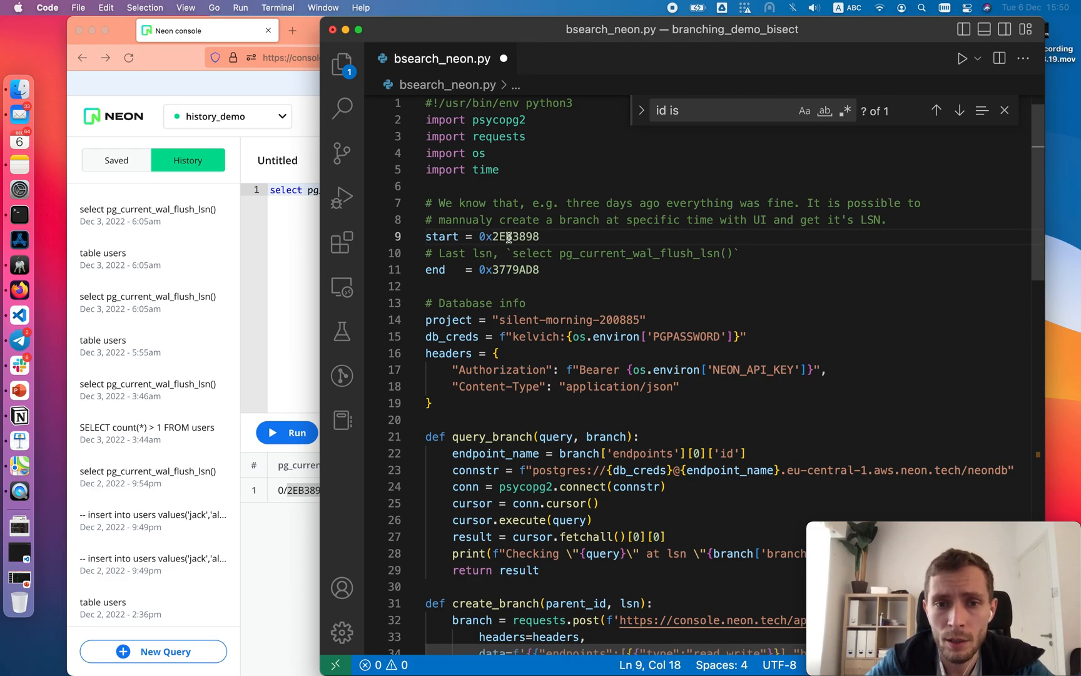
mouse_move(513, 239)
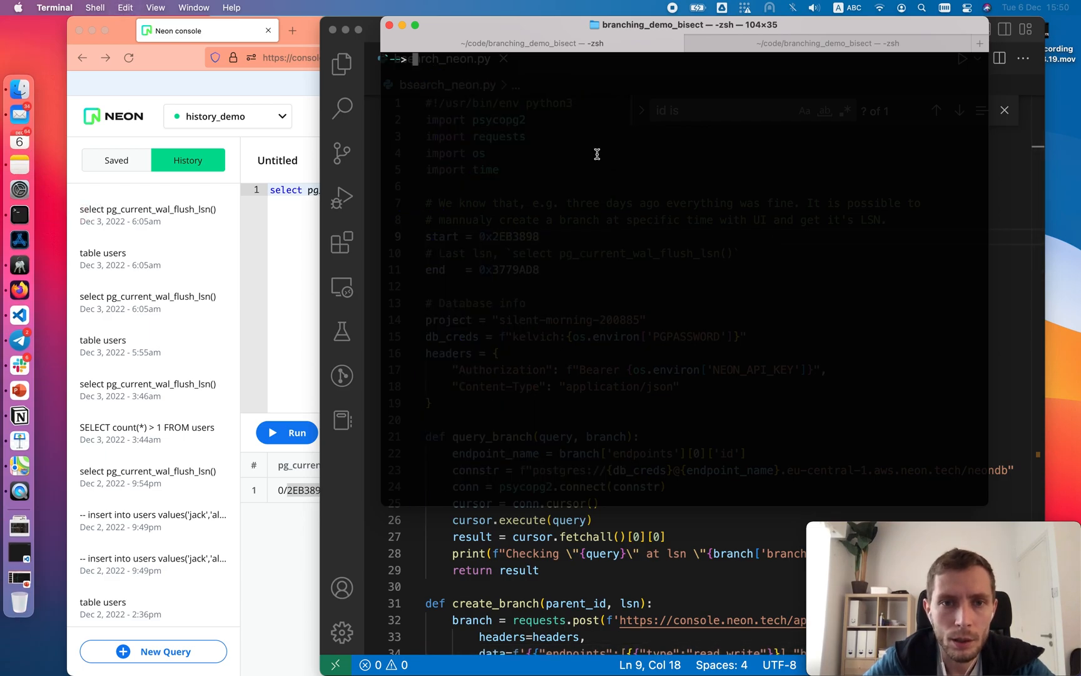
Run python3 bsearch_neon.py until it converges on LSN 0/2EC4D31
type("python3 bsearch_neon.py")
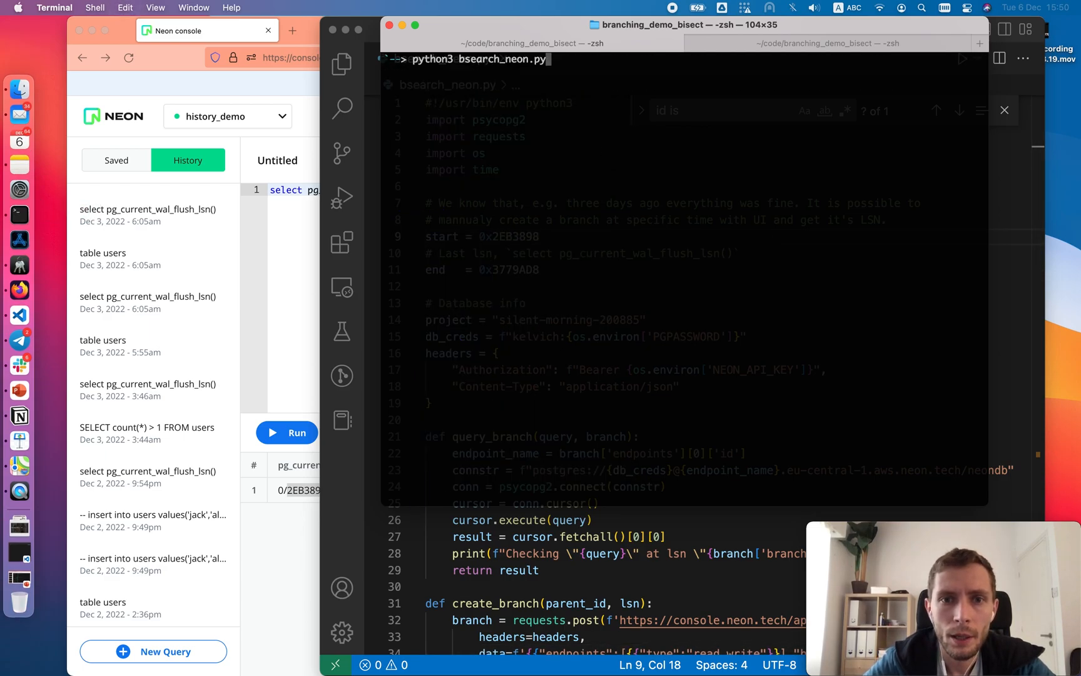
key("enter")
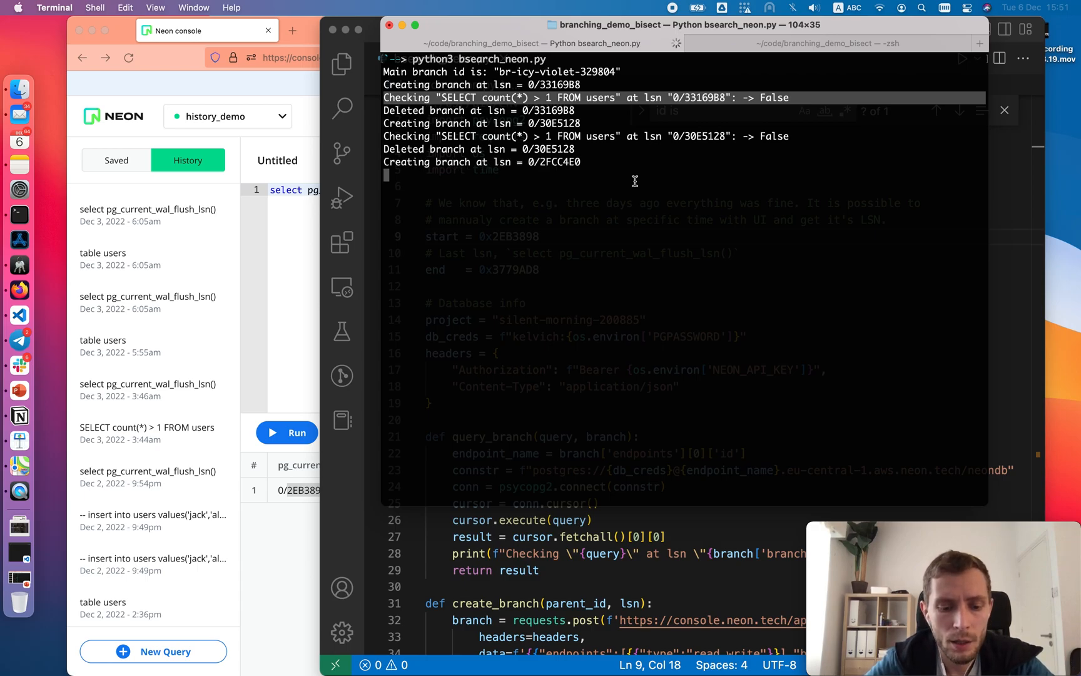
key("ctrl+c")
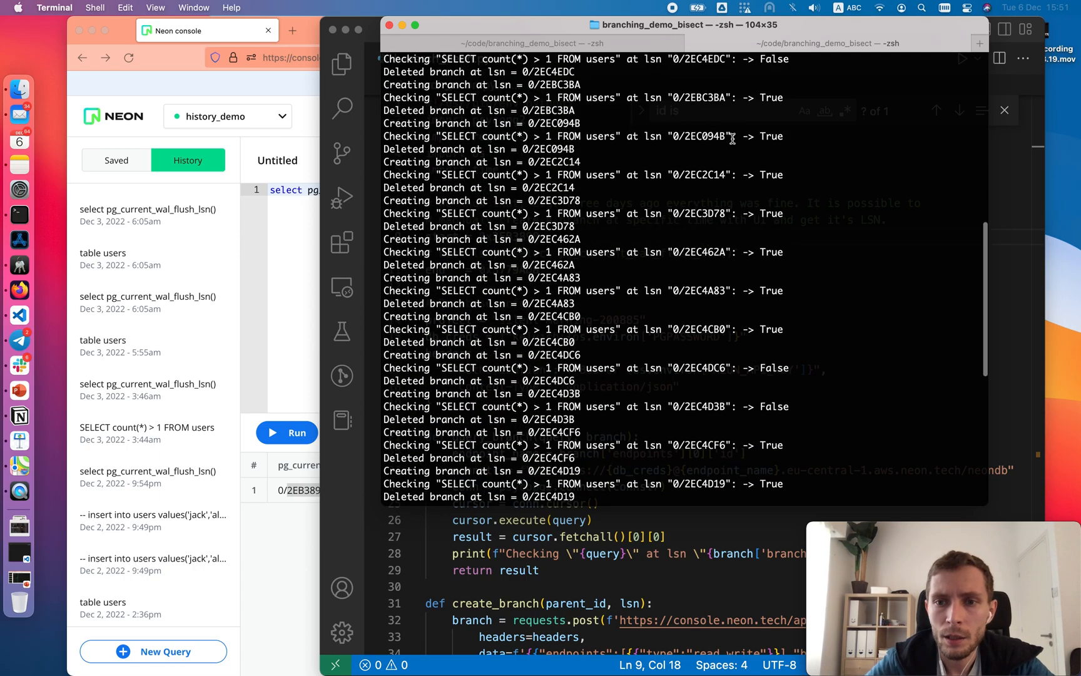
scroll("down", 3)
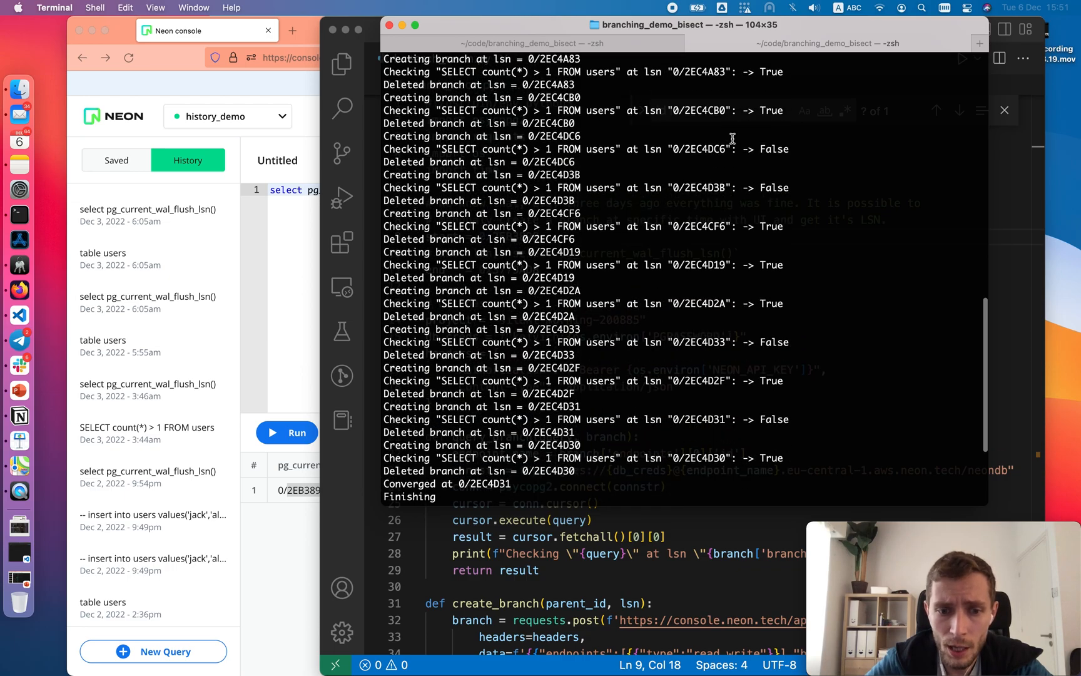
mouse_move(578, 406)
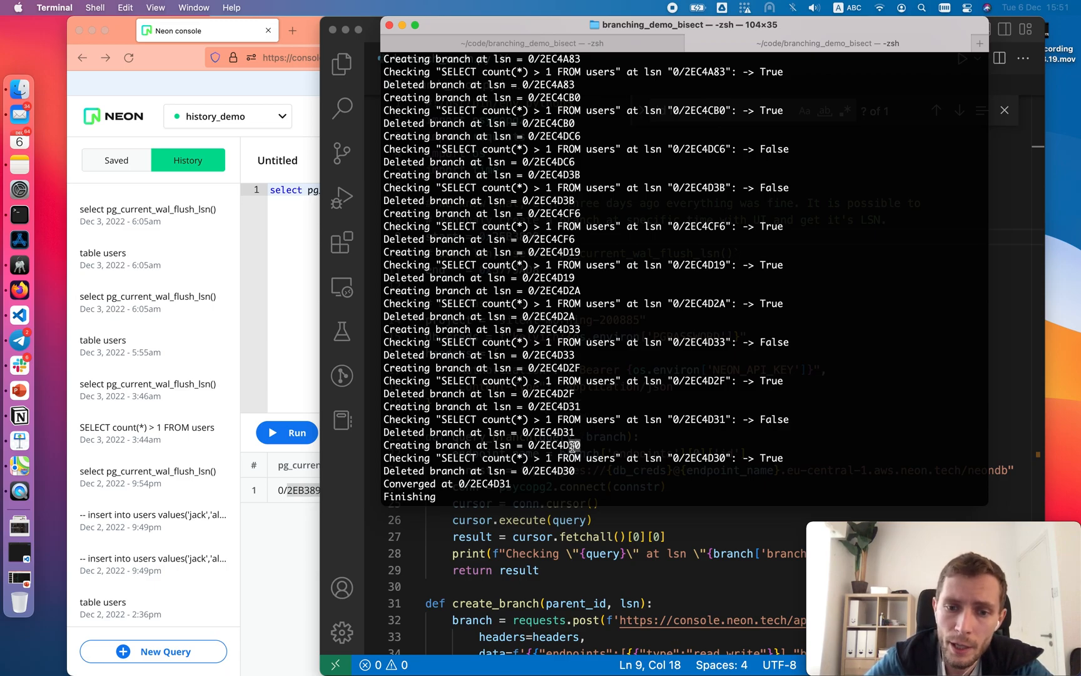
mouse_move(493, 461)
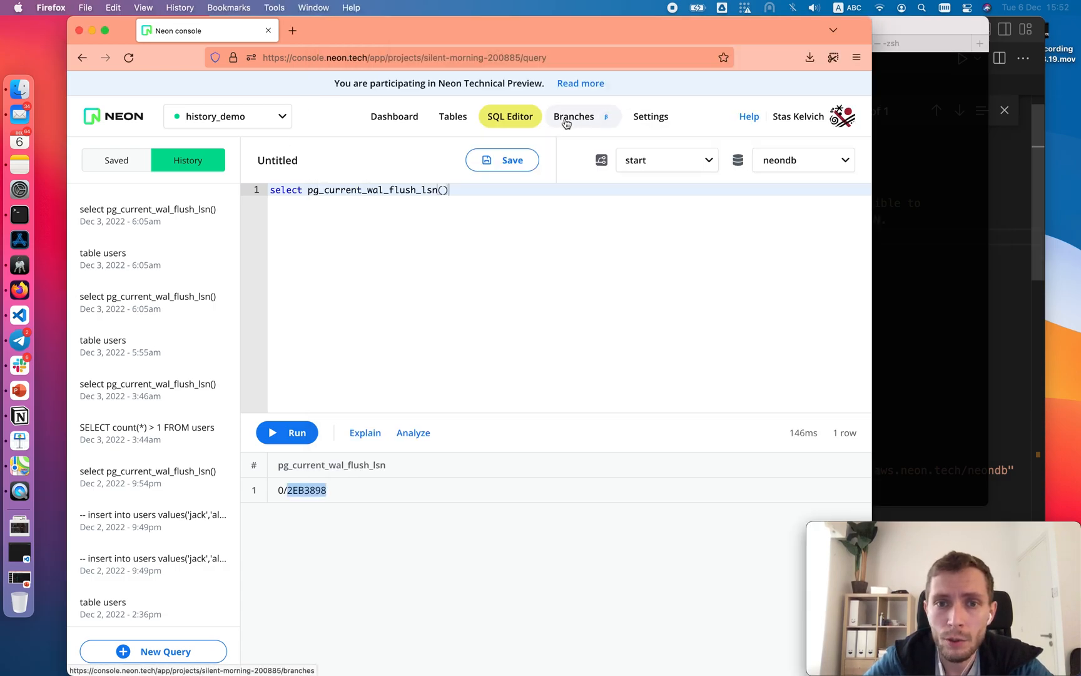
Delete branch_0/2FCC4E0 from the project's branch list and confirm
left_click(574, 116)
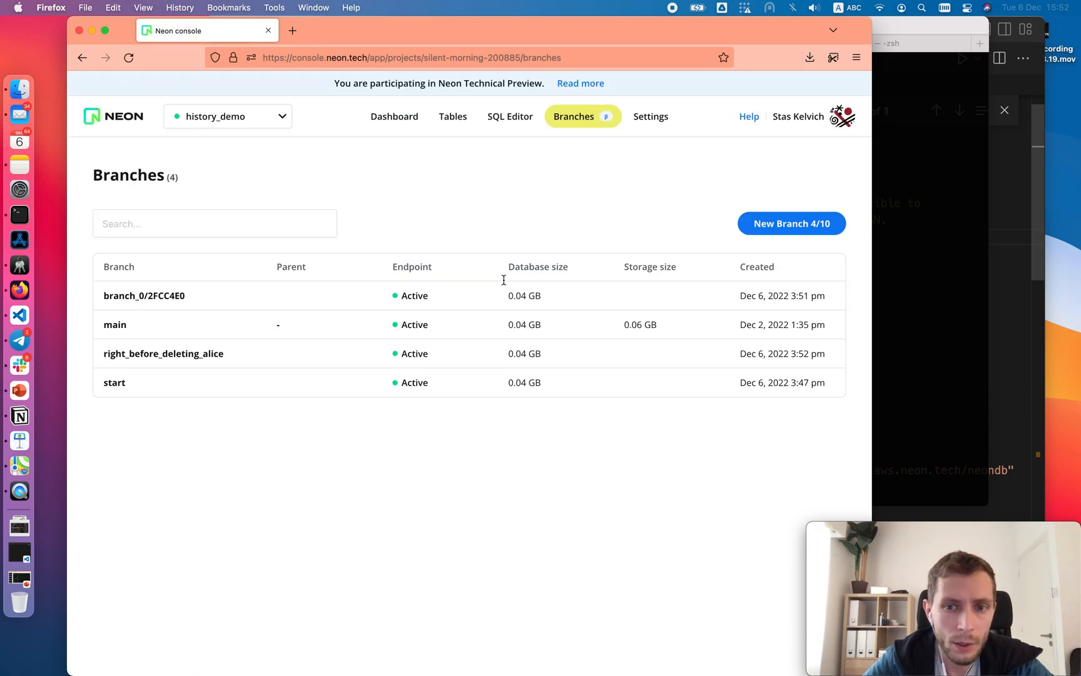
left_click(144, 295)
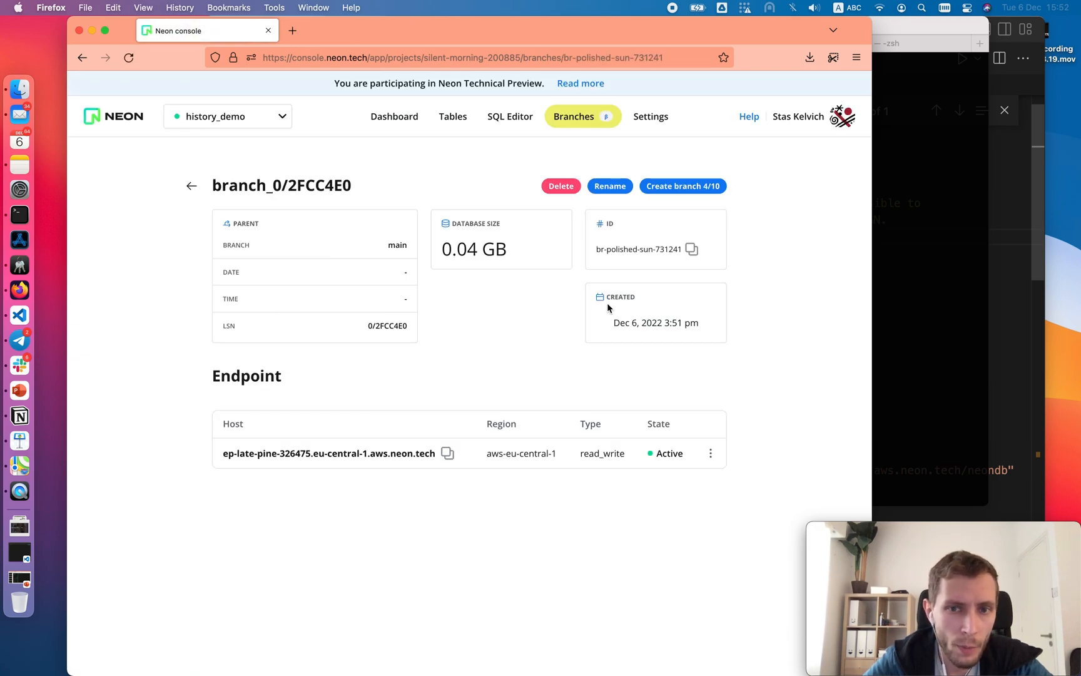
left_click(561, 185)
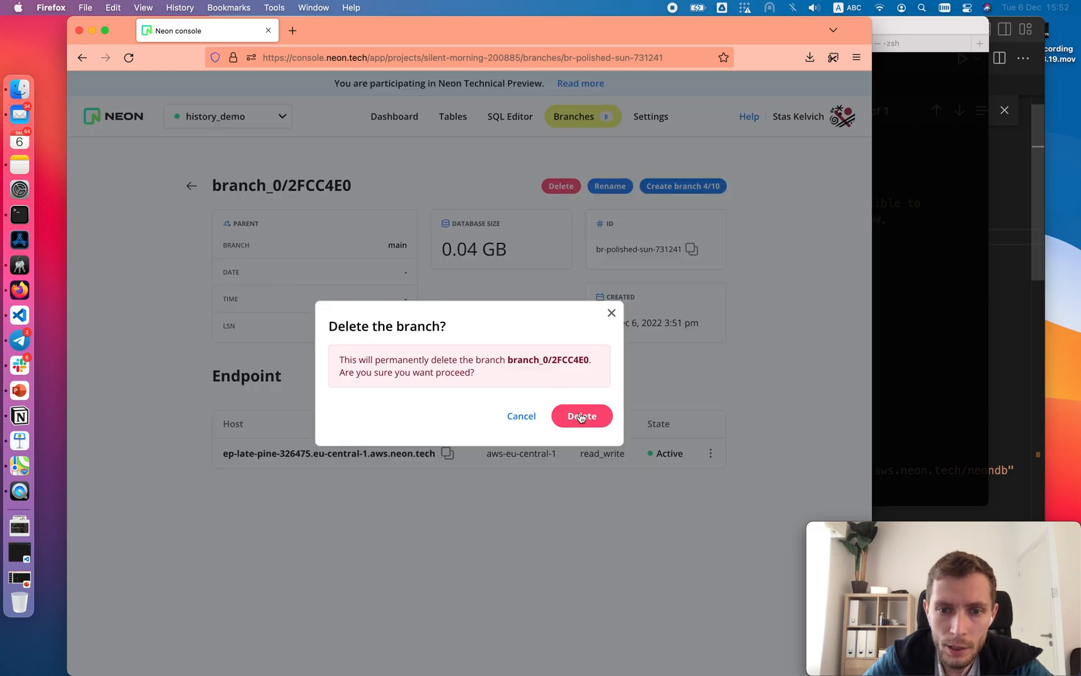
left_click(581, 416)
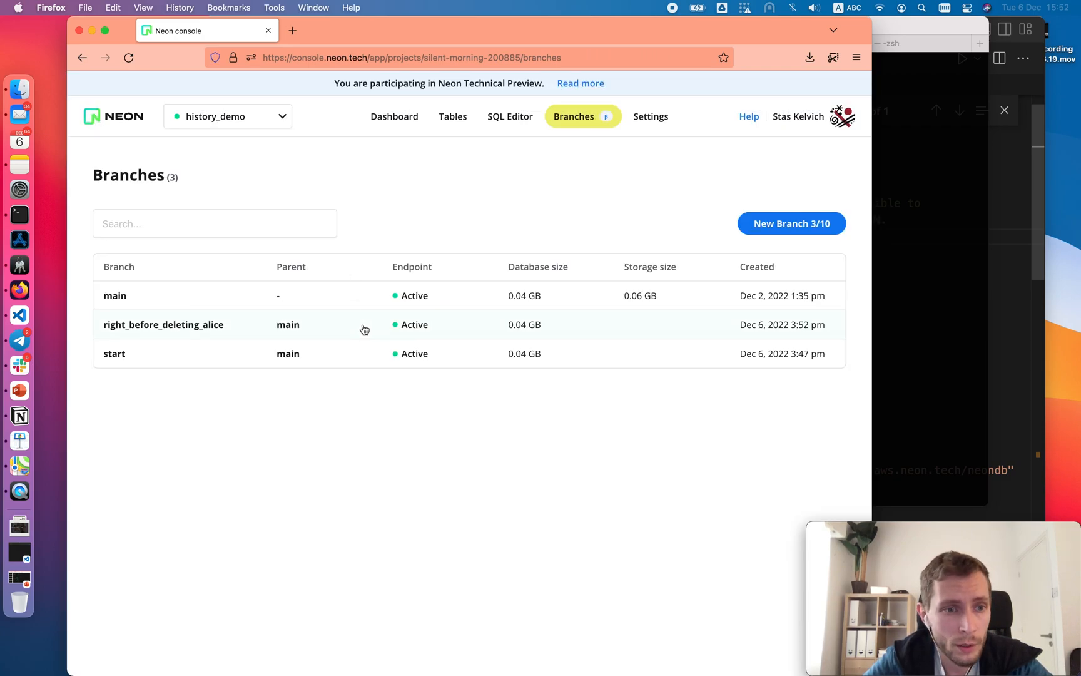
mouse_move(295, 210)
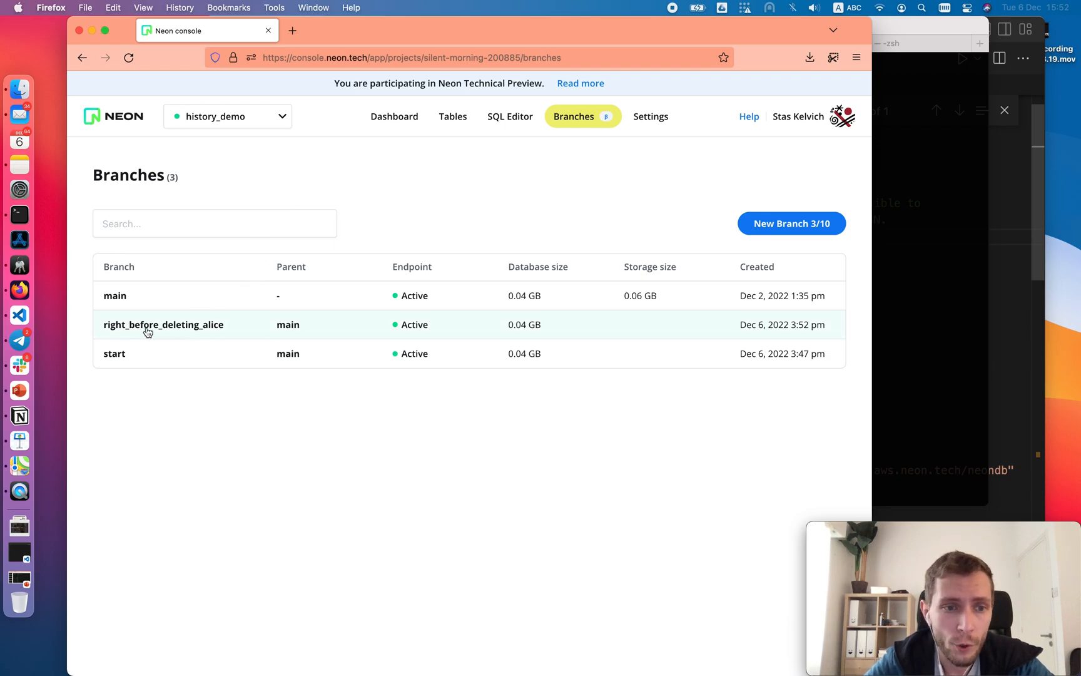
mouse_move(192, 329)
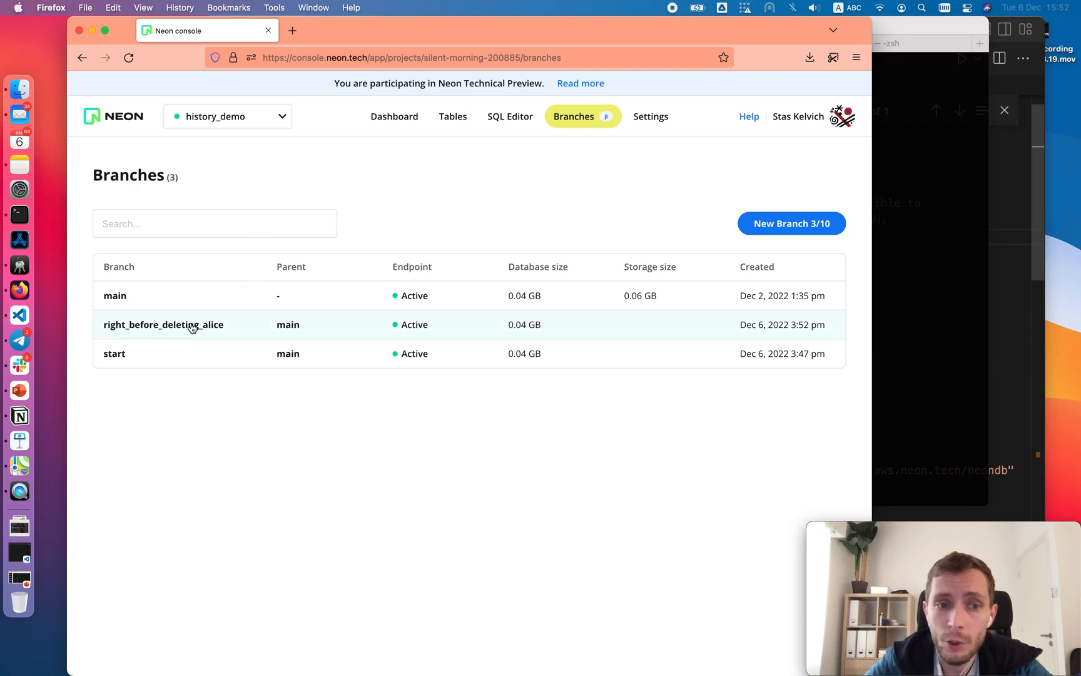
Open the users table on right_before_deleting_alice, listing jack, alice, matt, liu and irene
left_click(163, 324)
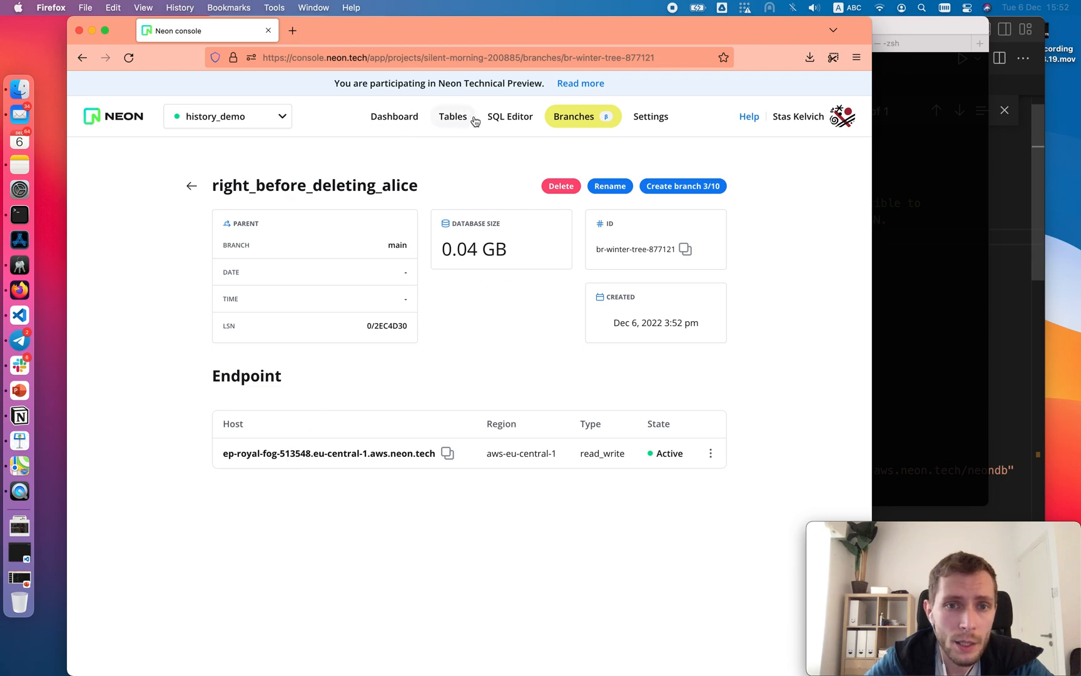
left_click(509, 116)
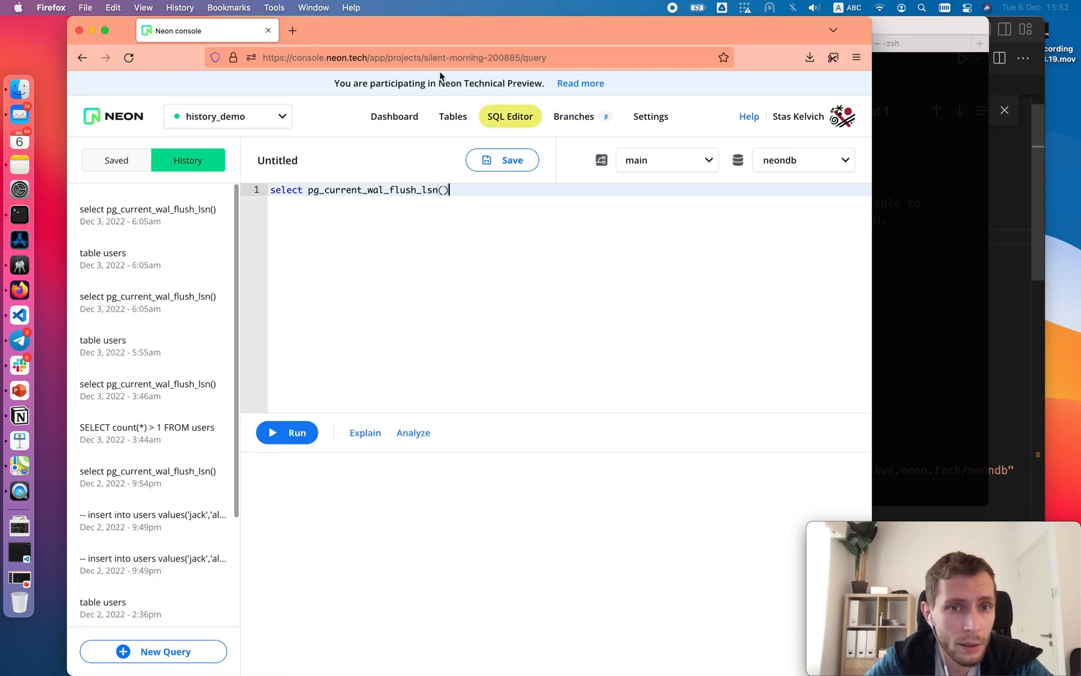
left_click(452, 116)
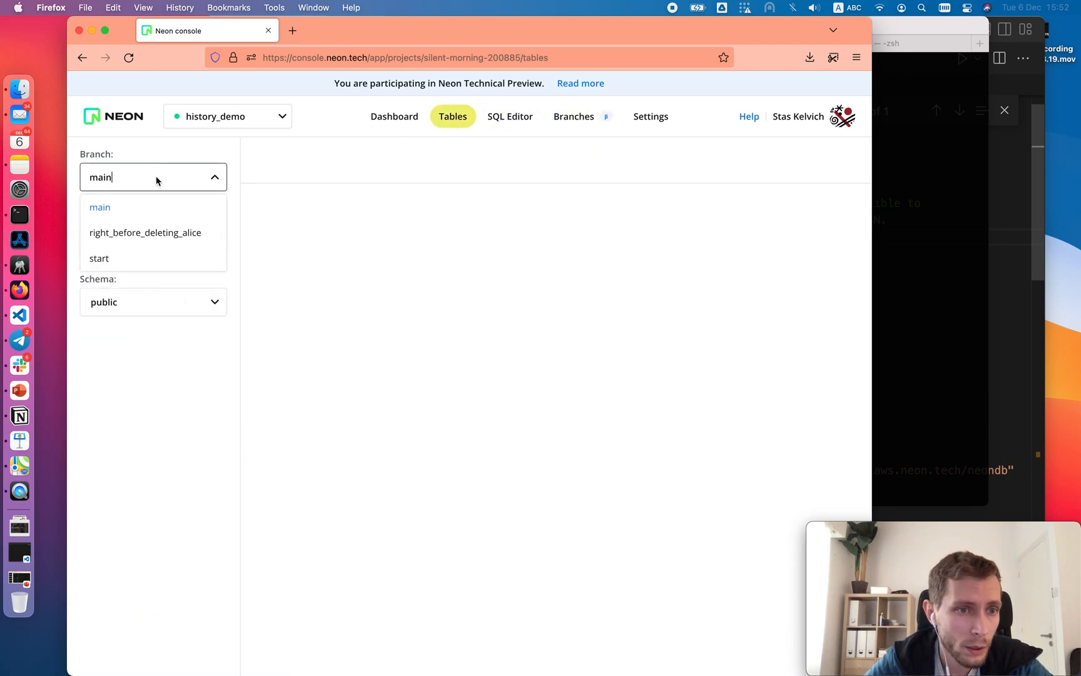
left_click(144, 233)
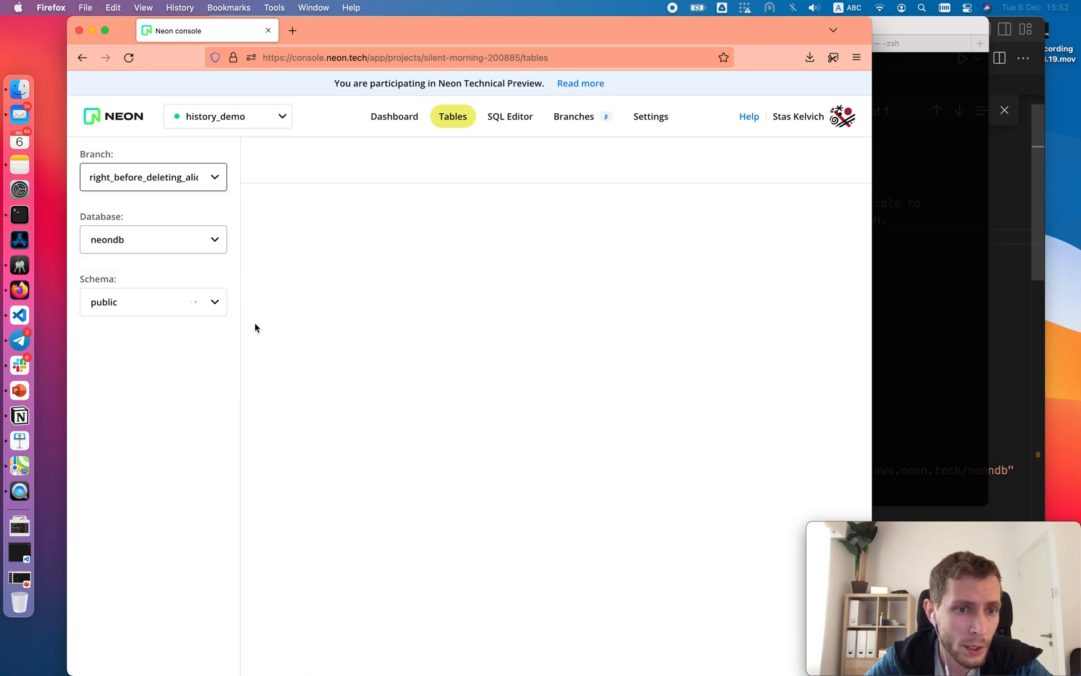
left_click(102, 509)
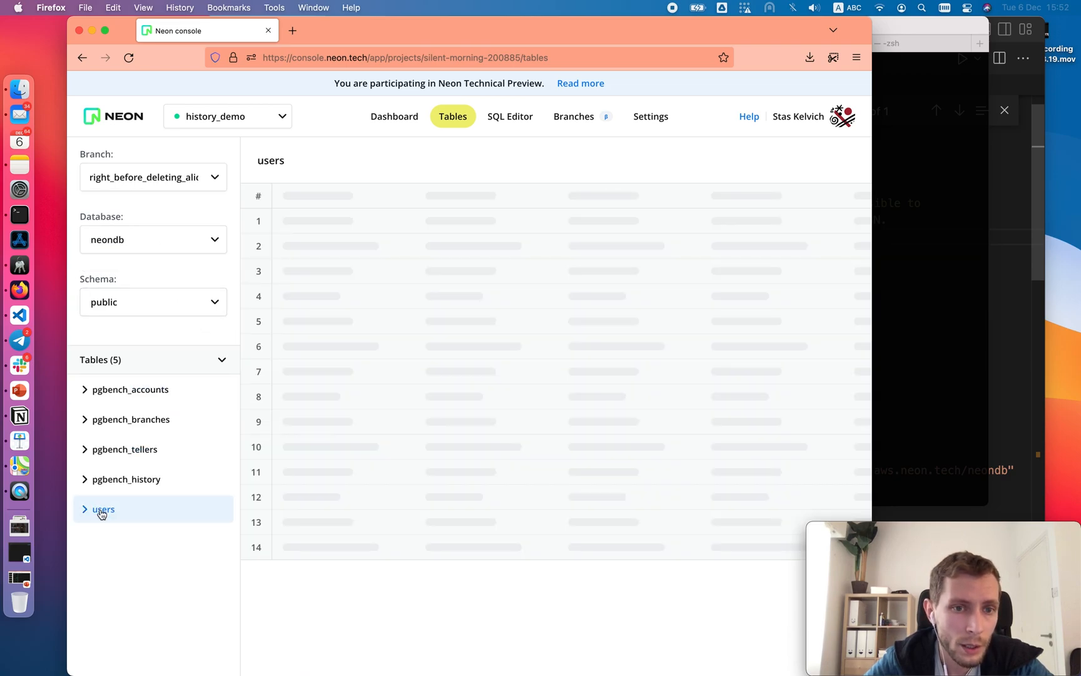
left_click(103, 509)
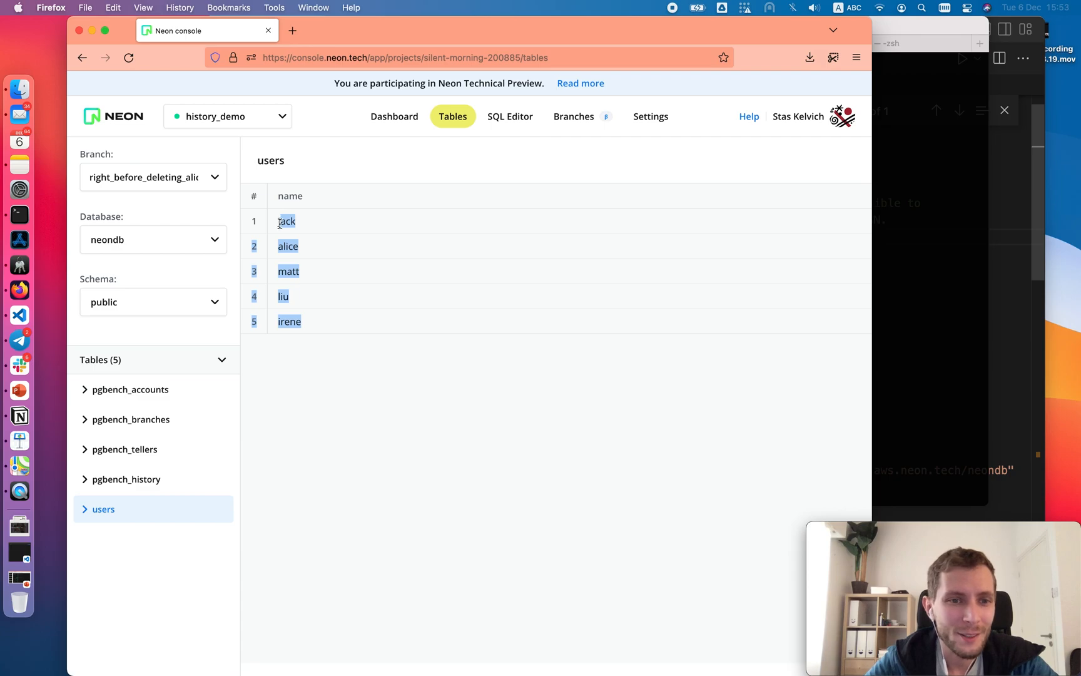
left_click(328, 432)
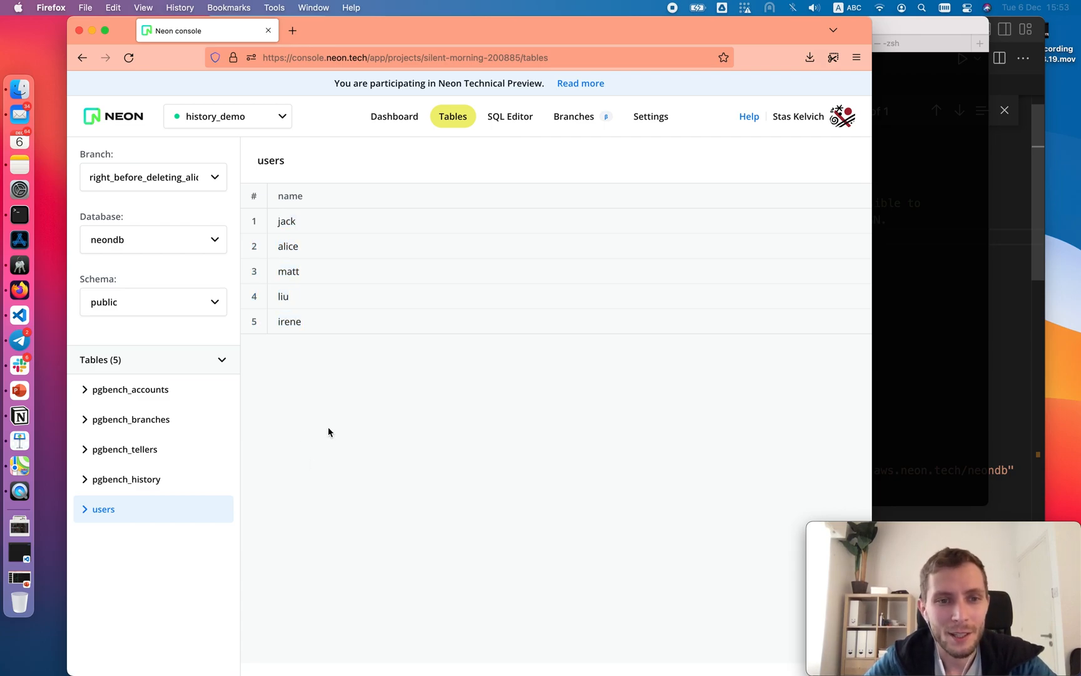
mouse_move(509, 402)
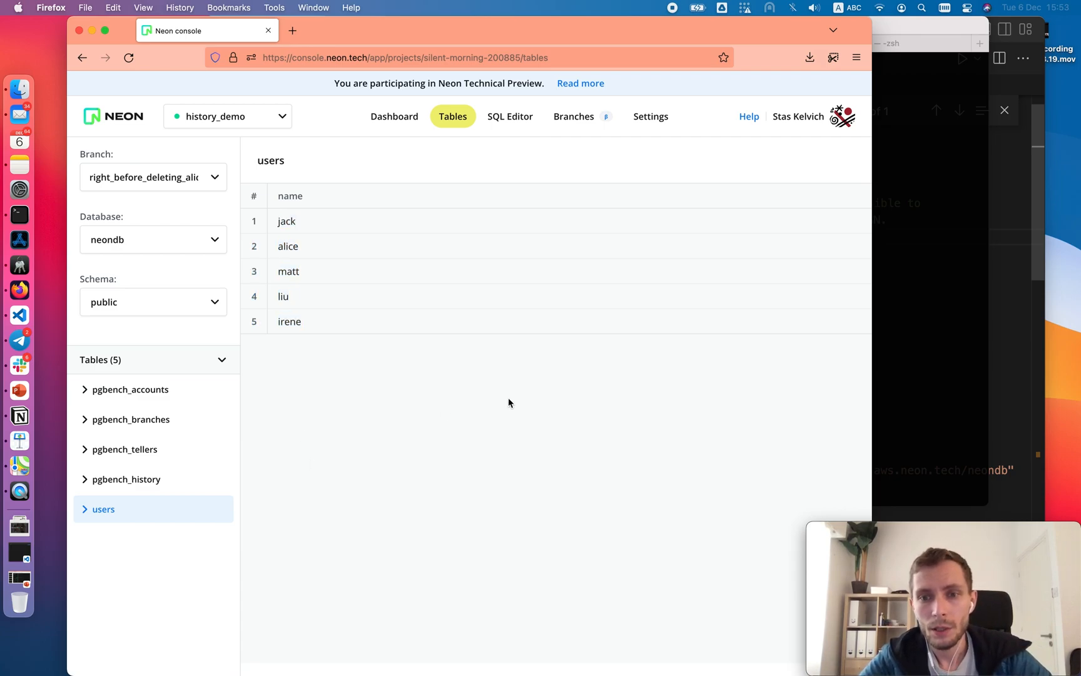
mouse_move(525, 385)
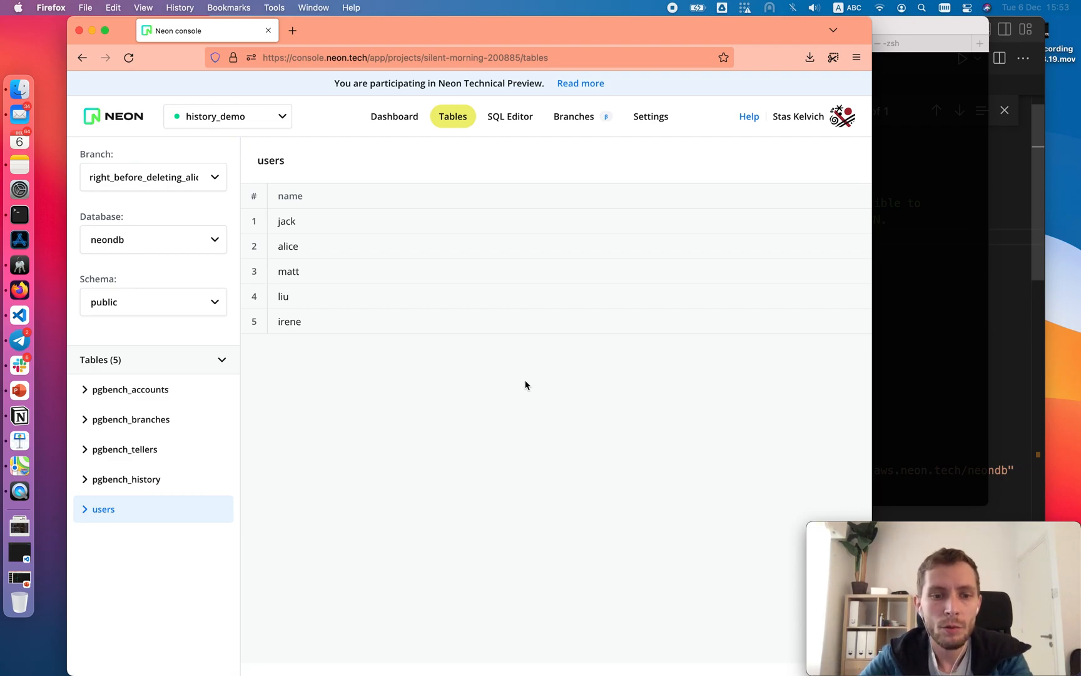